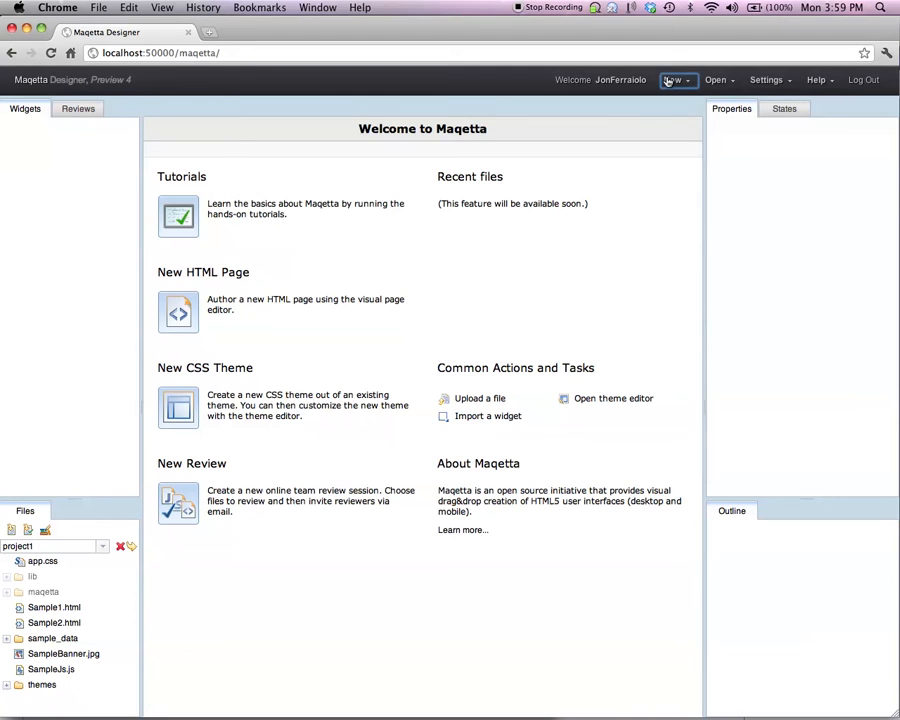
Start a new HTML page, with file1.html proposed as the default name.
left_click(676, 79)
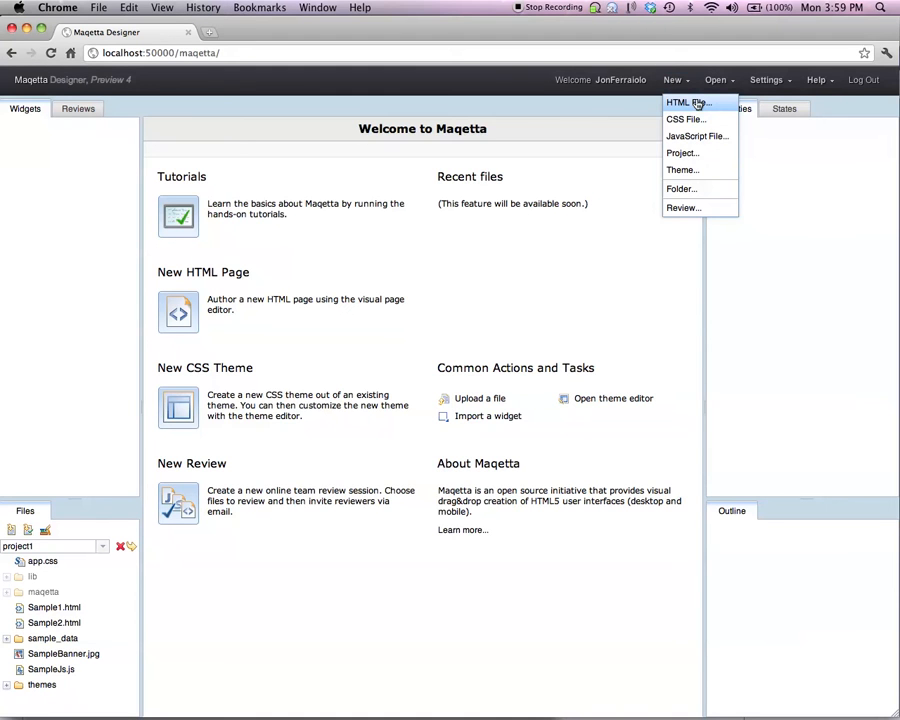
left_click(687, 103)
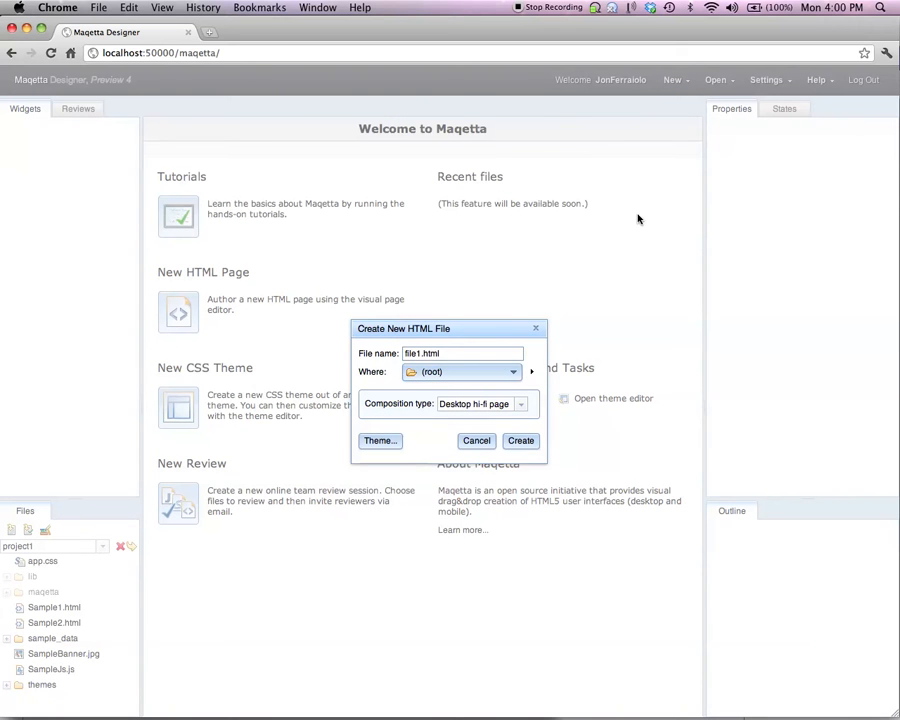
mouse_move(580, 375)
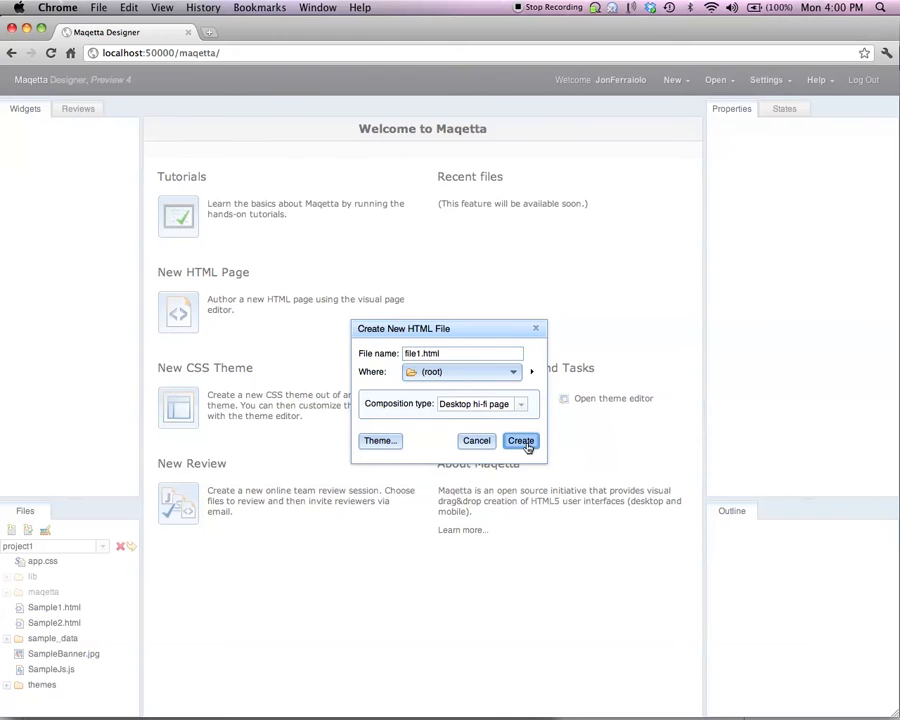
Create file1.html and add a Dojo TabContainer with tabs North, South, East, West.
left_click(521, 441)
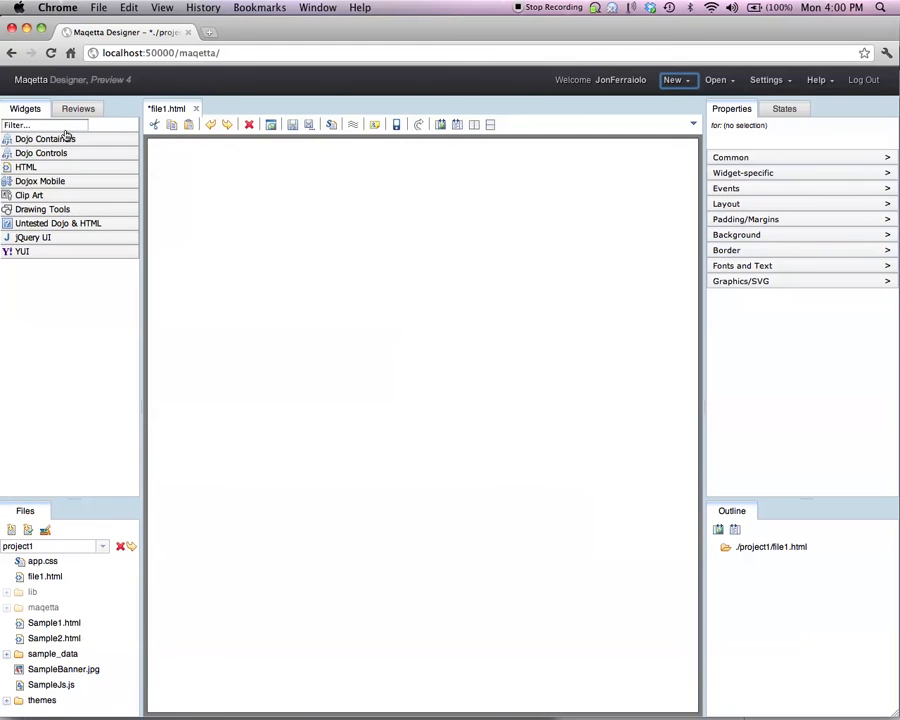
left_click(45, 138)
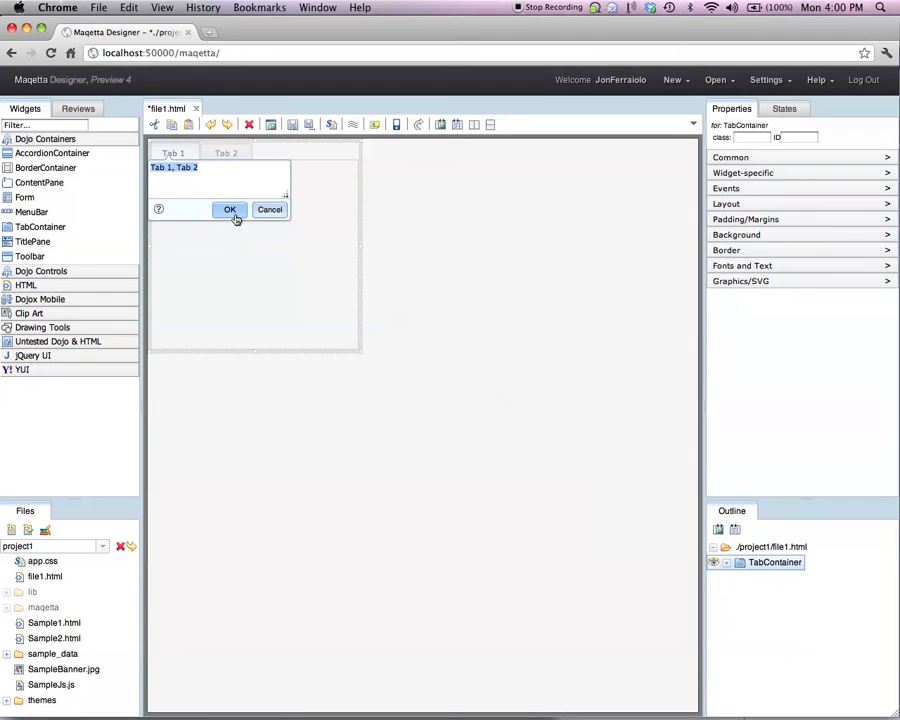
mouse_move(229, 210)
type("N")
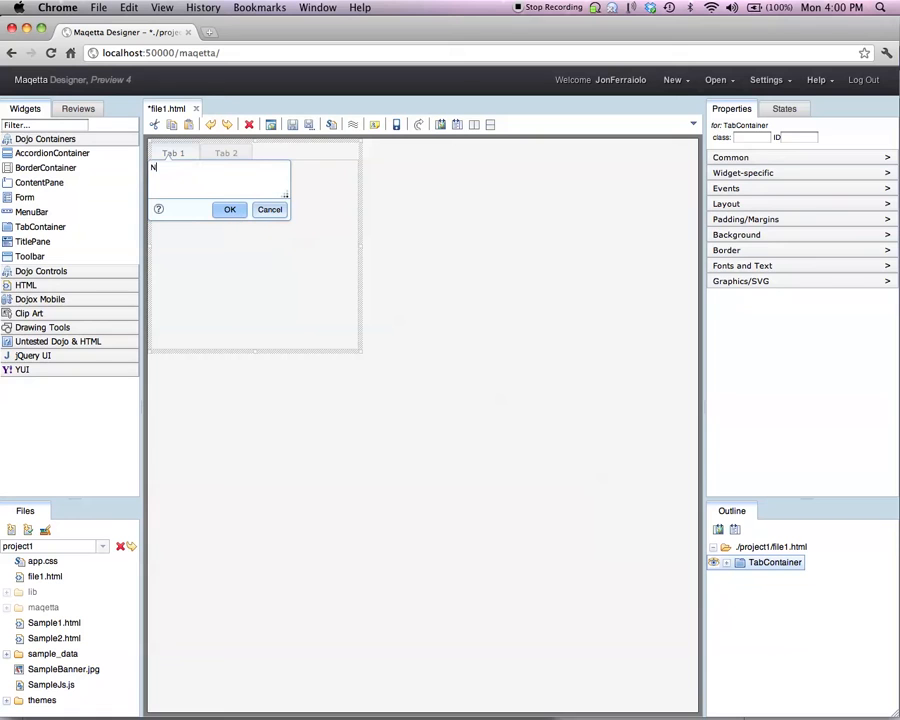
type("orth, Sou")
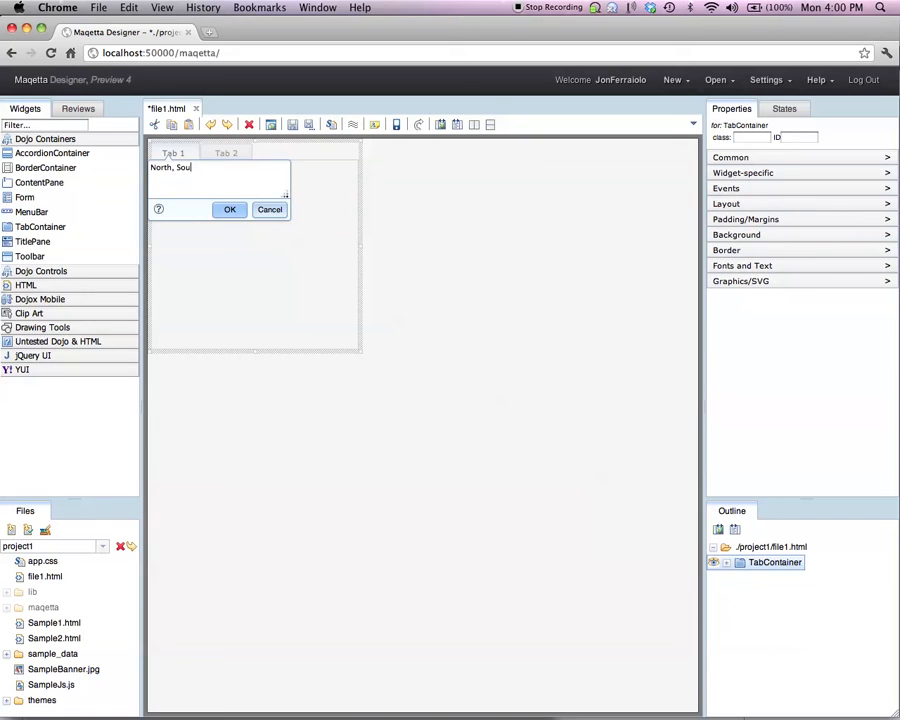
type("th, East, We")
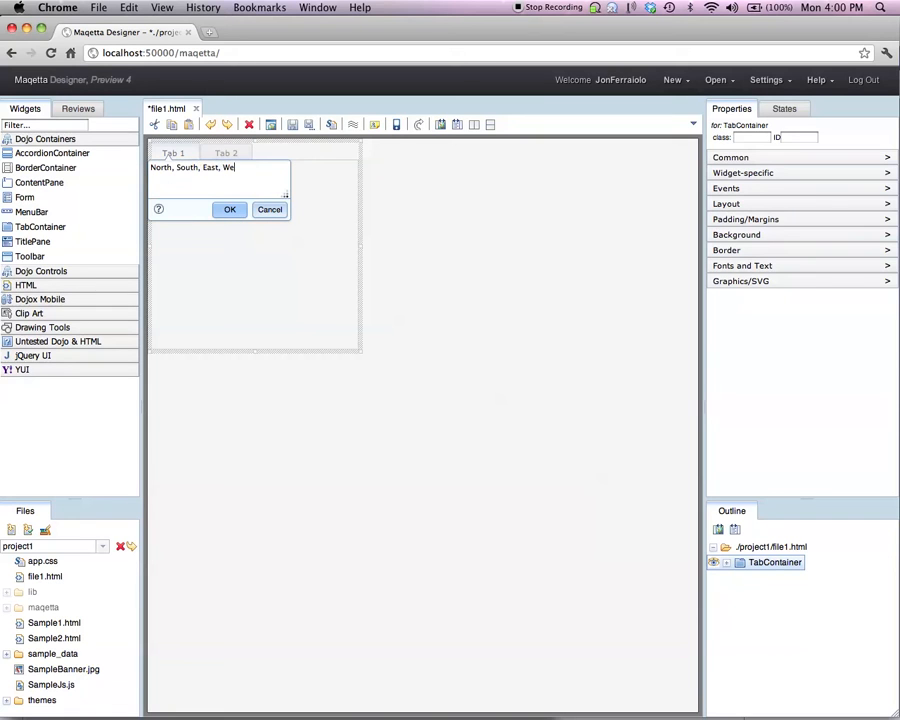
left_click(229, 209)
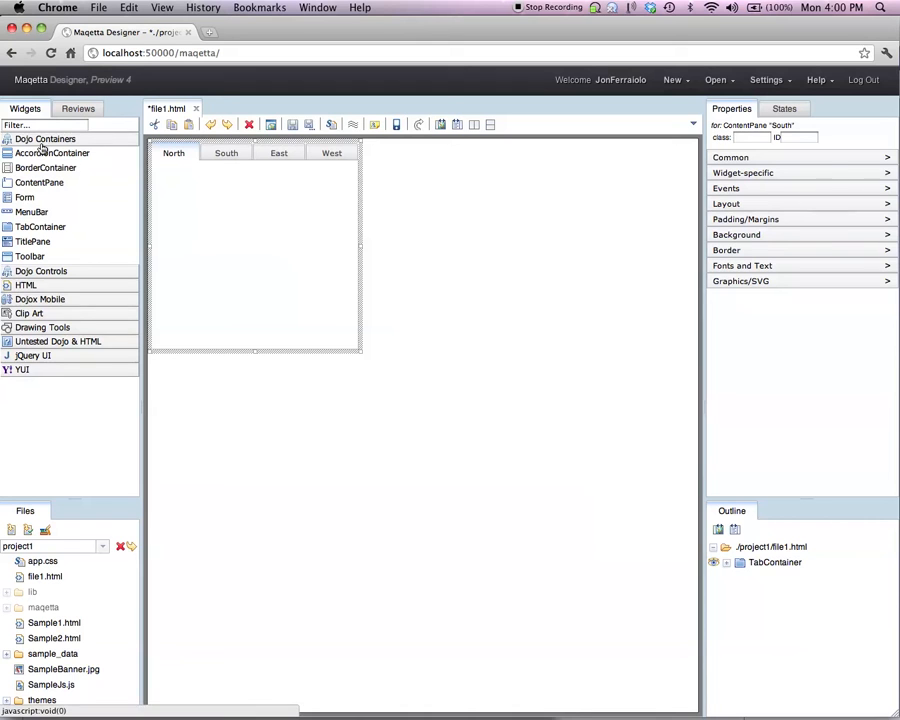
Drag a Dojo TextBox and a Button labelled 'Do it' into the North tab.
left_click(41, 153)
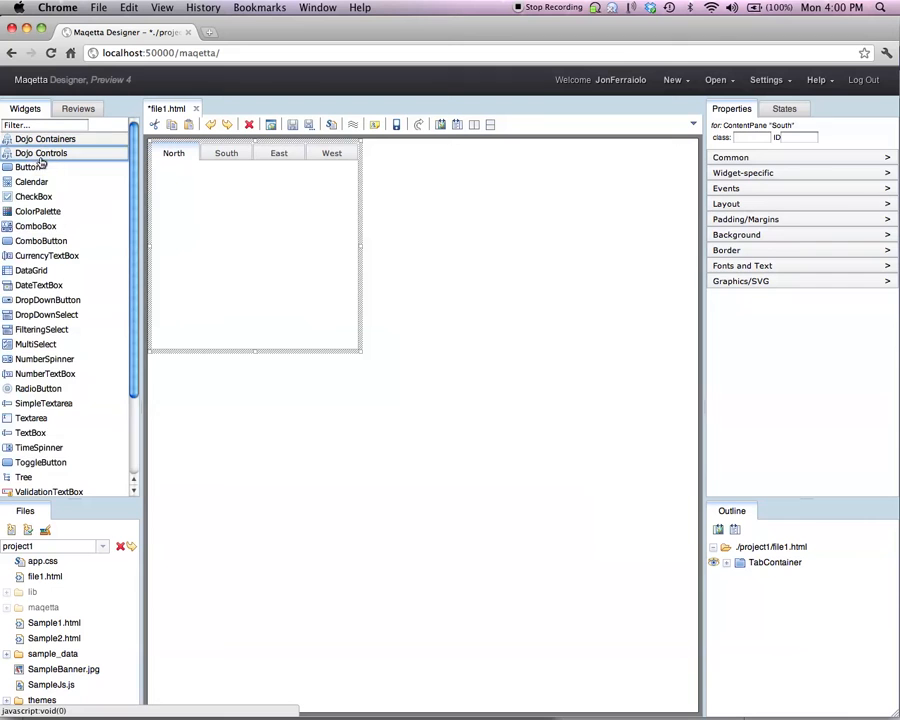
left_click_drag(30, 432, 185, 215)
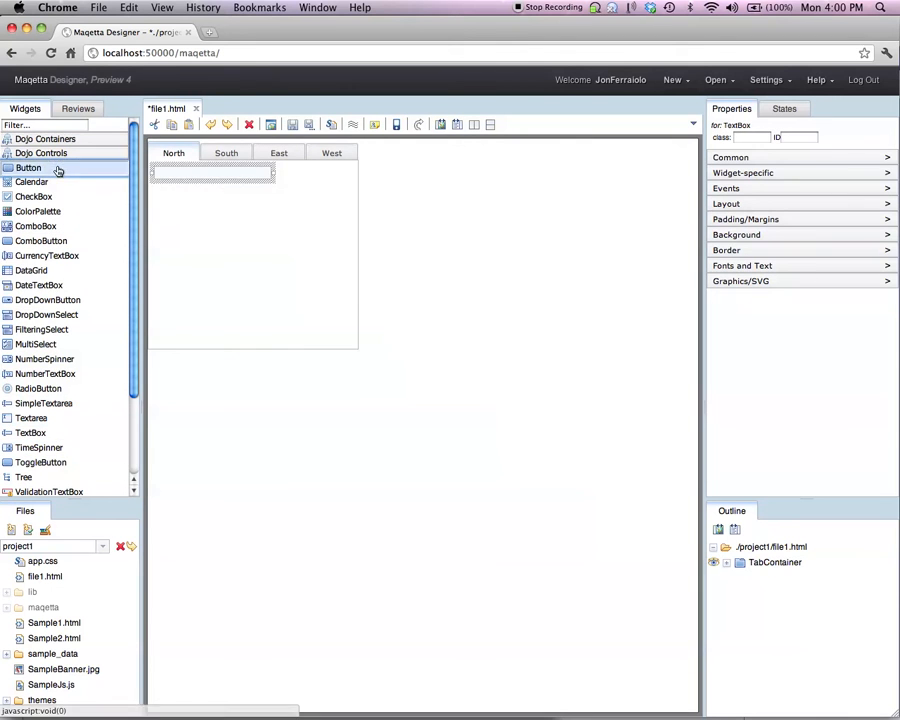
left_click_drag(28, 167, 291, 176)
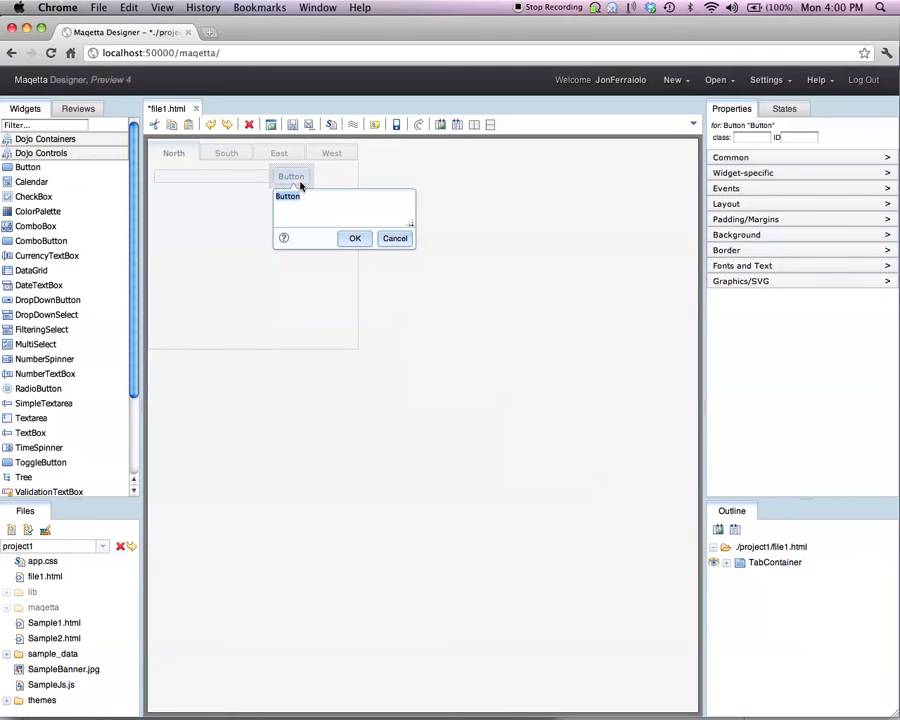
mouse_move(288, 196)
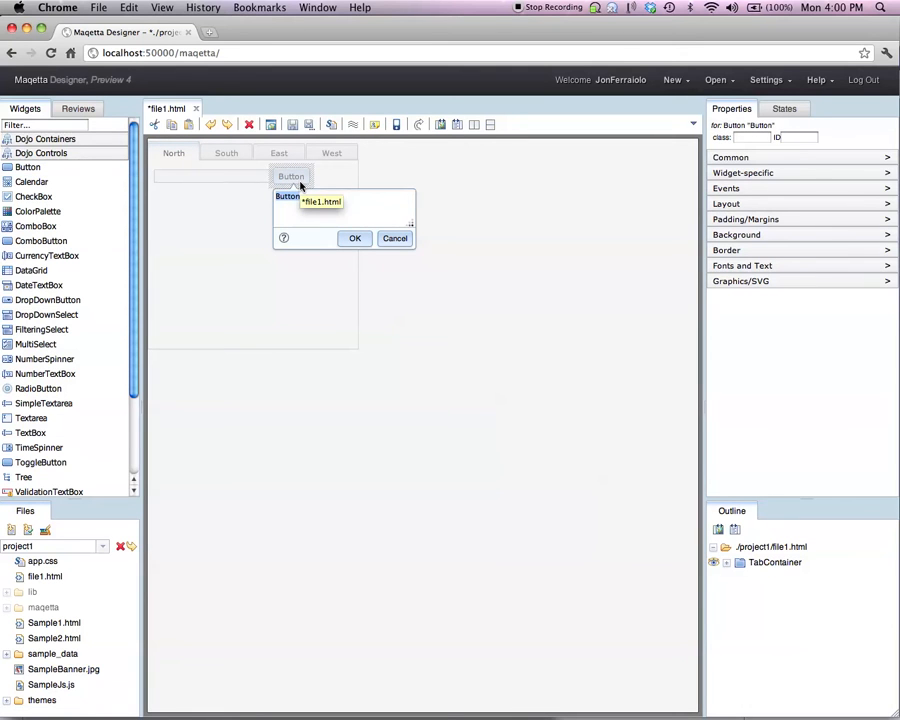
type("Do it")
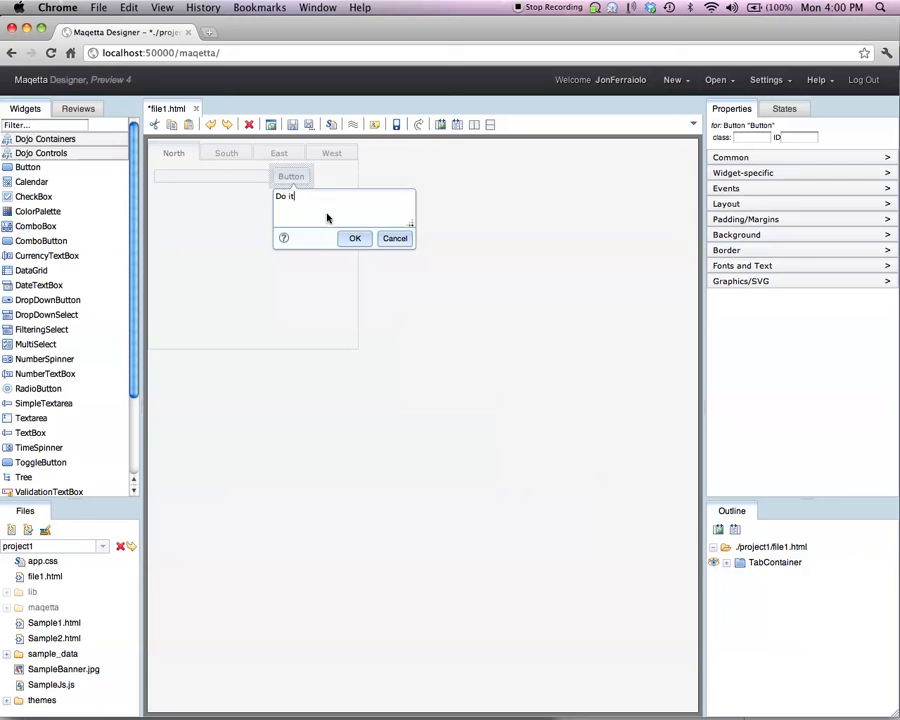
left_click(354, 238)
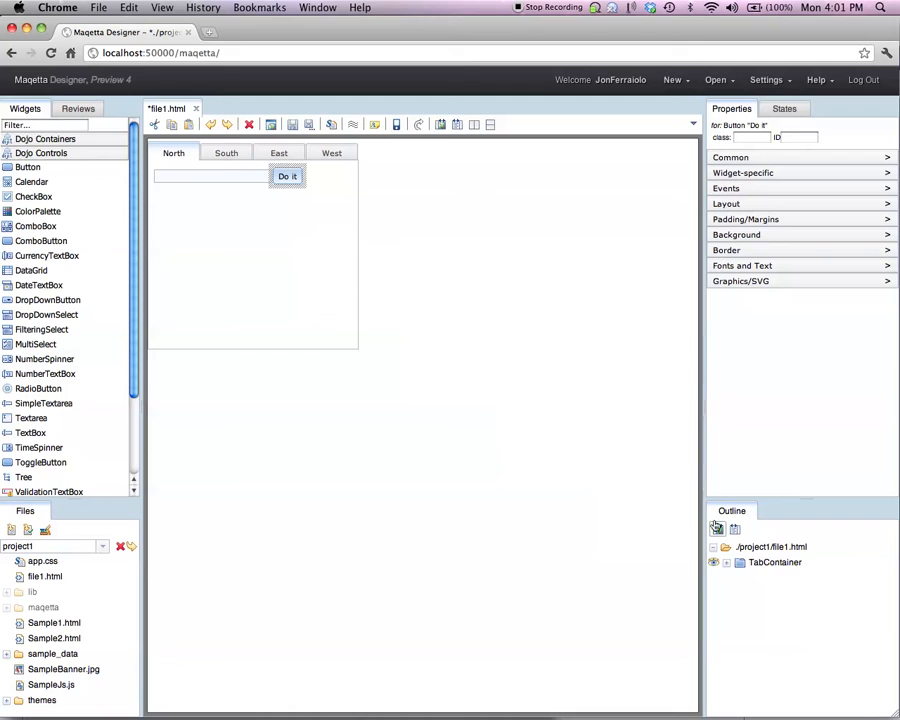
Expand TabContainer and ContentPane 'North' in the Outline panel.
left_click(774, 562)
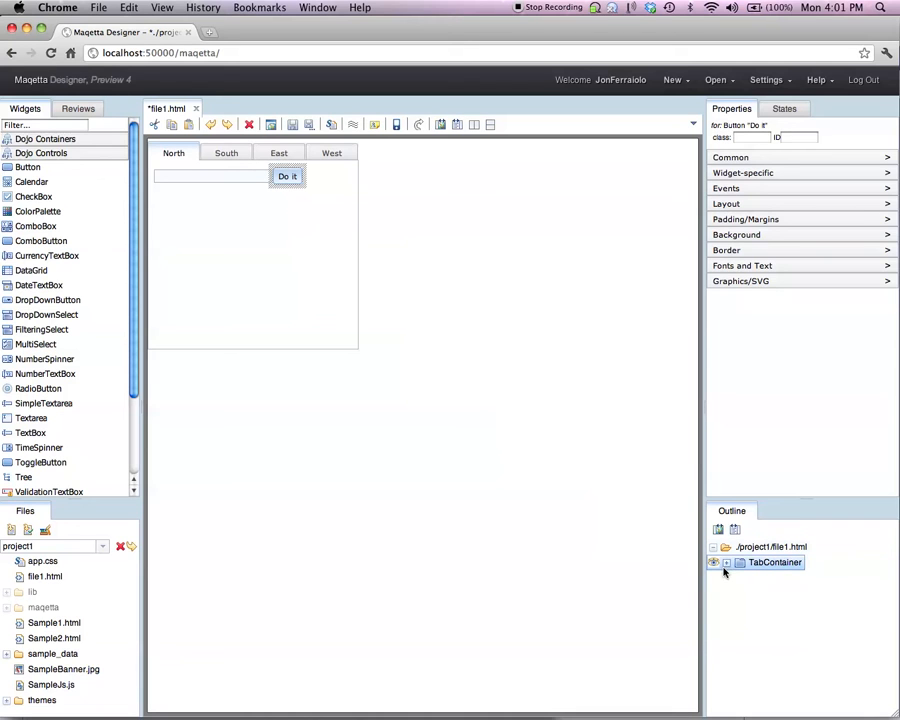
left_click(713, 562)
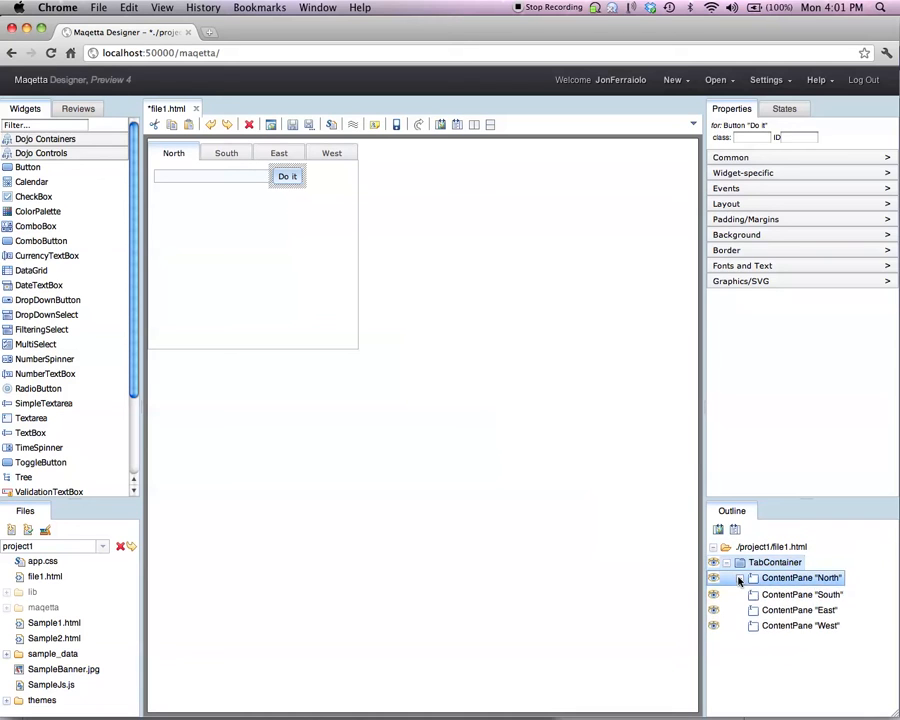
left_click(726, 577)
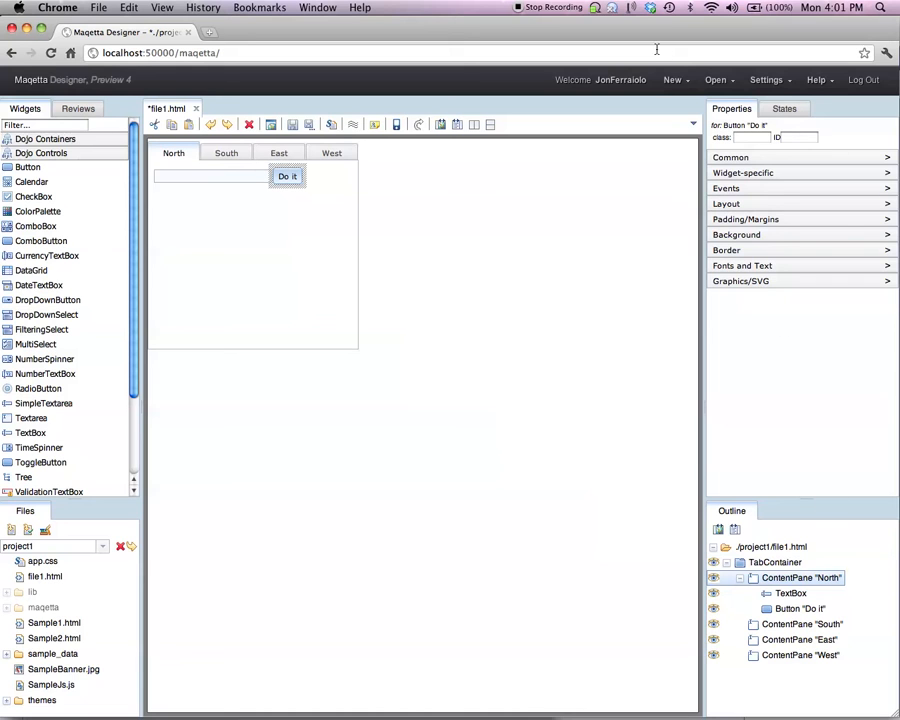
Create file2.html with the Desktop hi-fi sketch composition type.
left_click(673, 79)
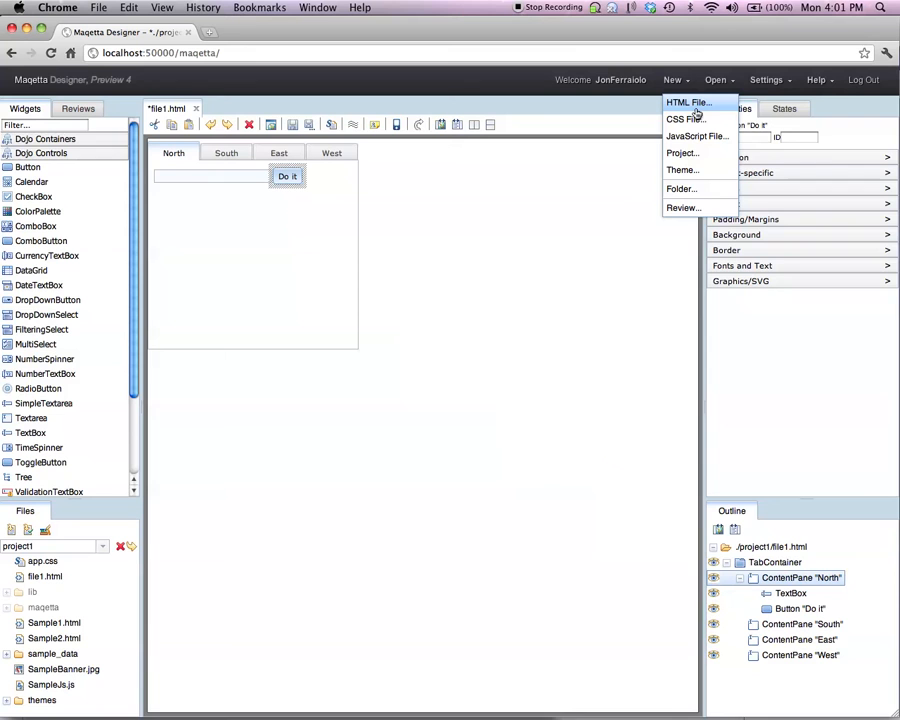
left_click(687, 102)
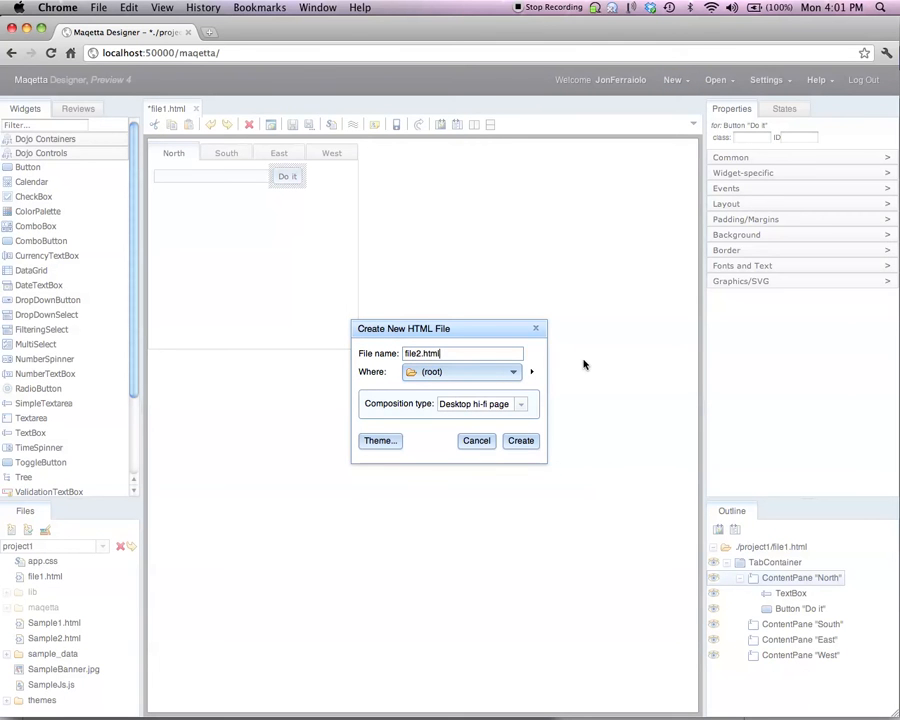
mouse_move(398, 403)
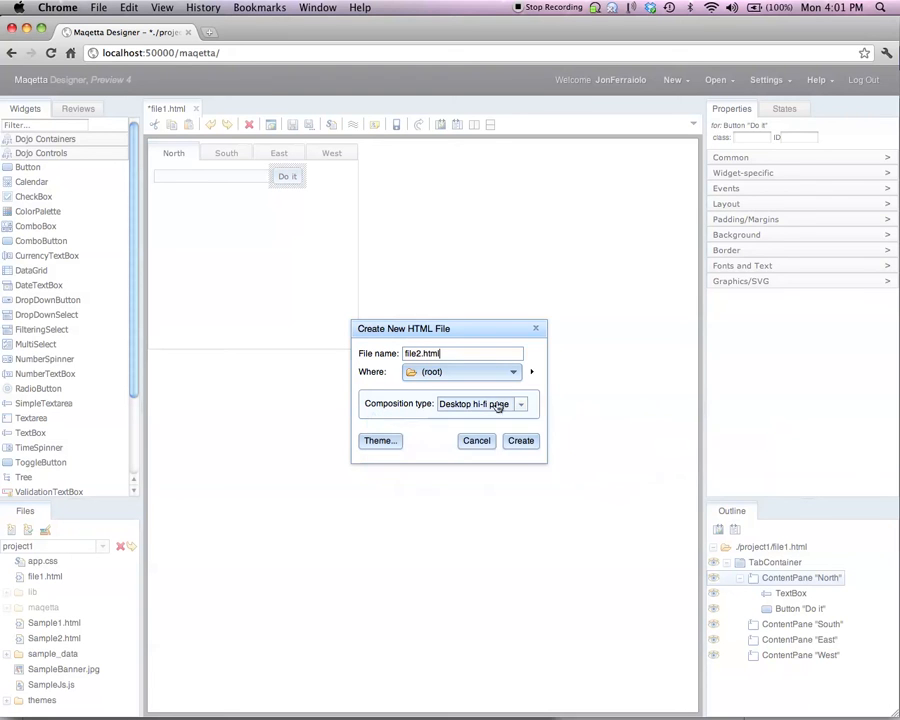
left_click(519, 403)
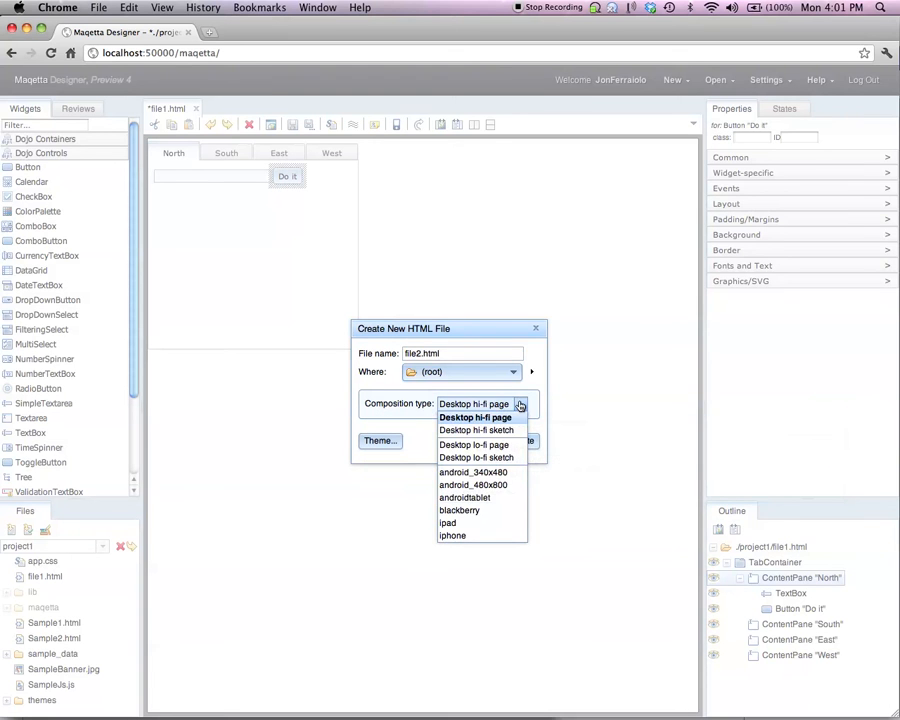
mouse_move(528, 402)
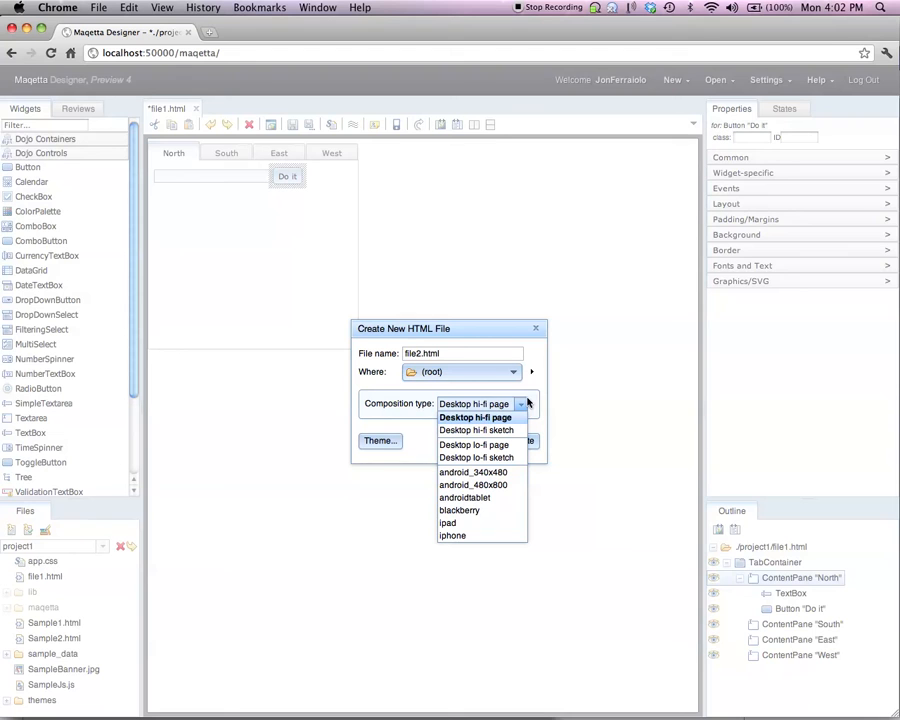
mouse_move(493, 430)
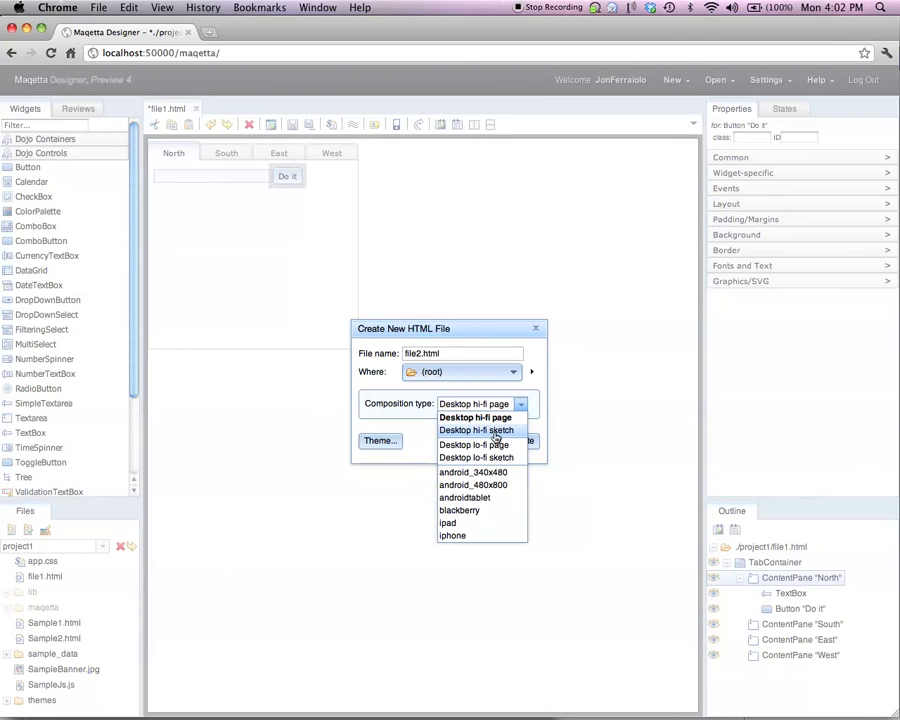
left_click(476, 430)
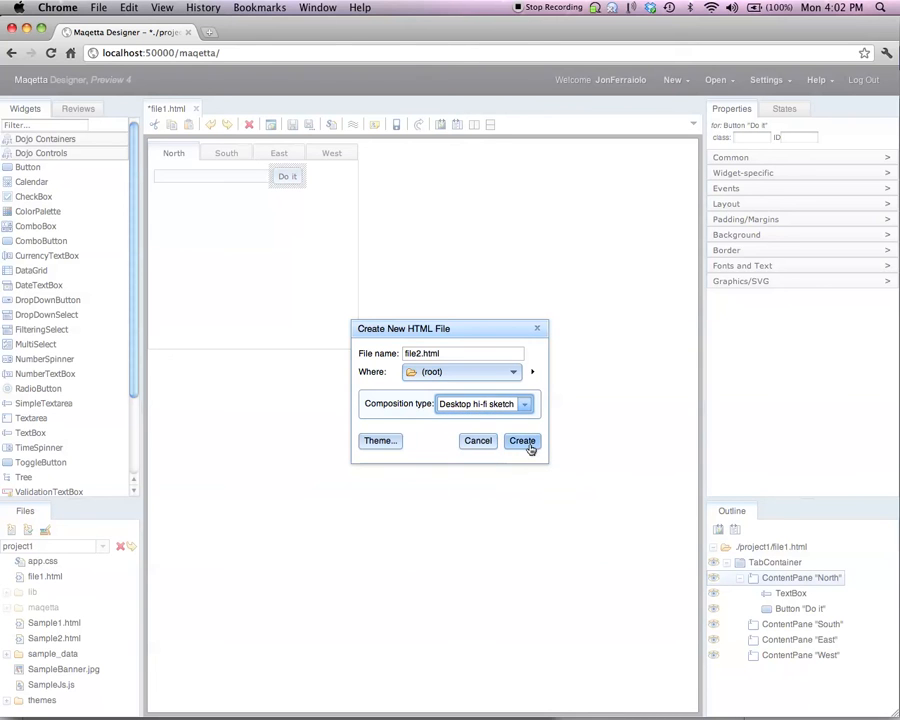
left_click(522, 441)
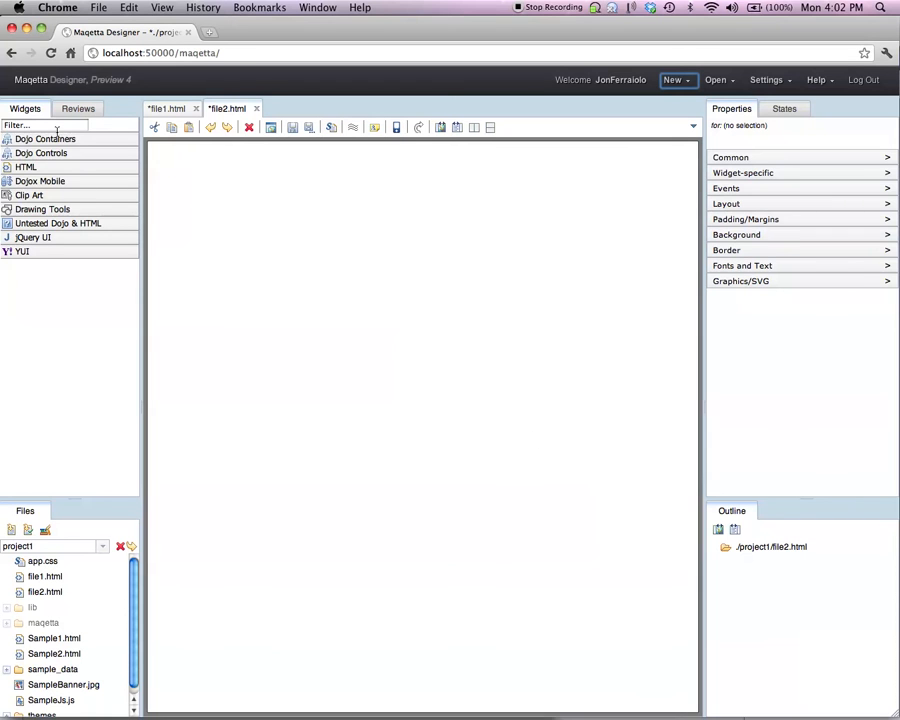
left_click(45, 138)
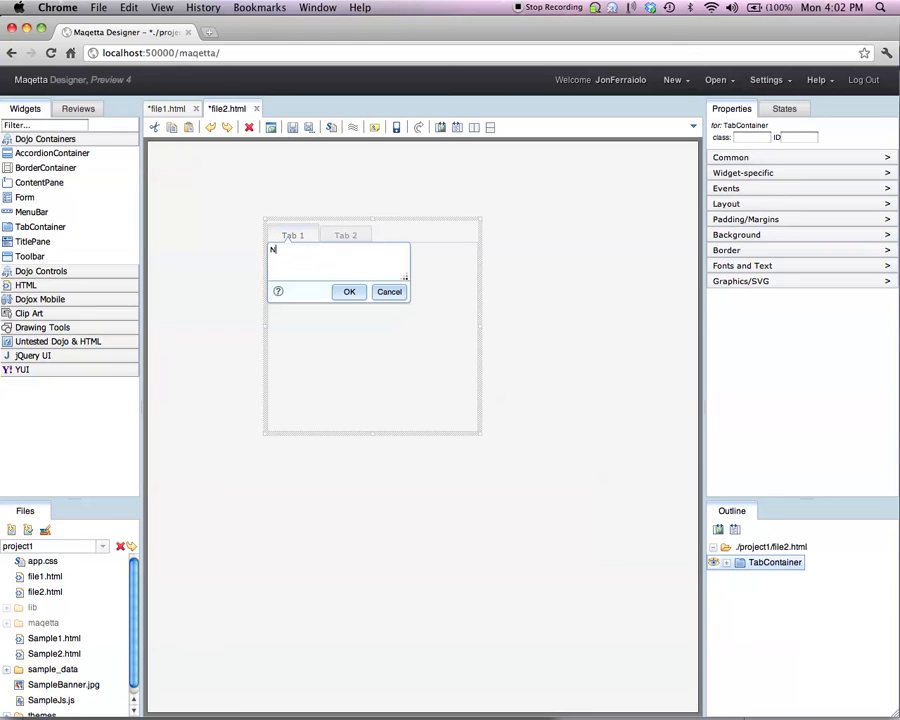
Label the tab container's tabs North, South, East, West and keep the button's default label.
type("orth")
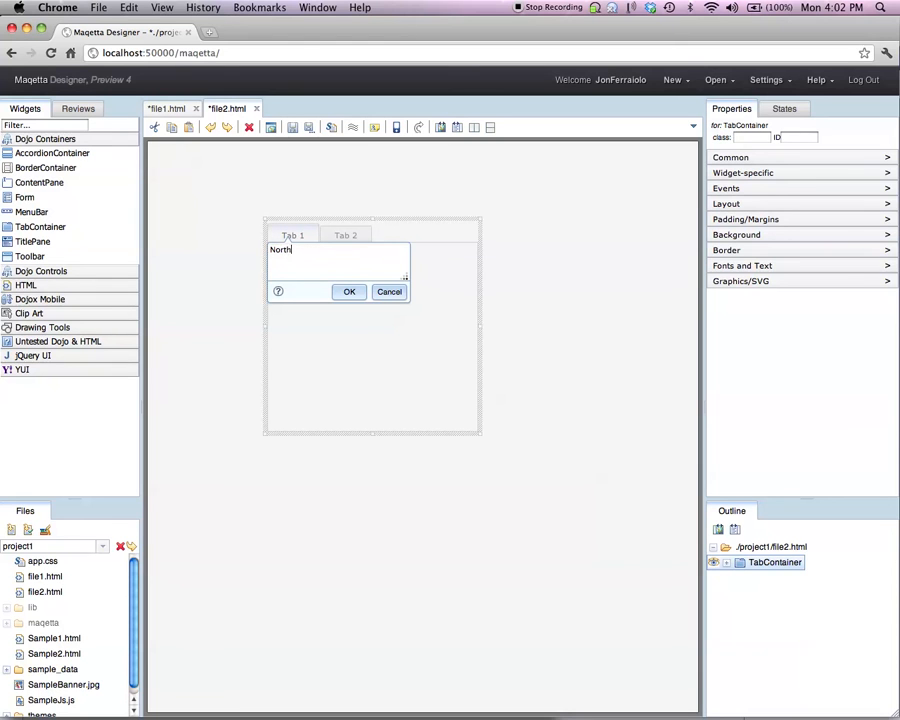
type(", South, East,")
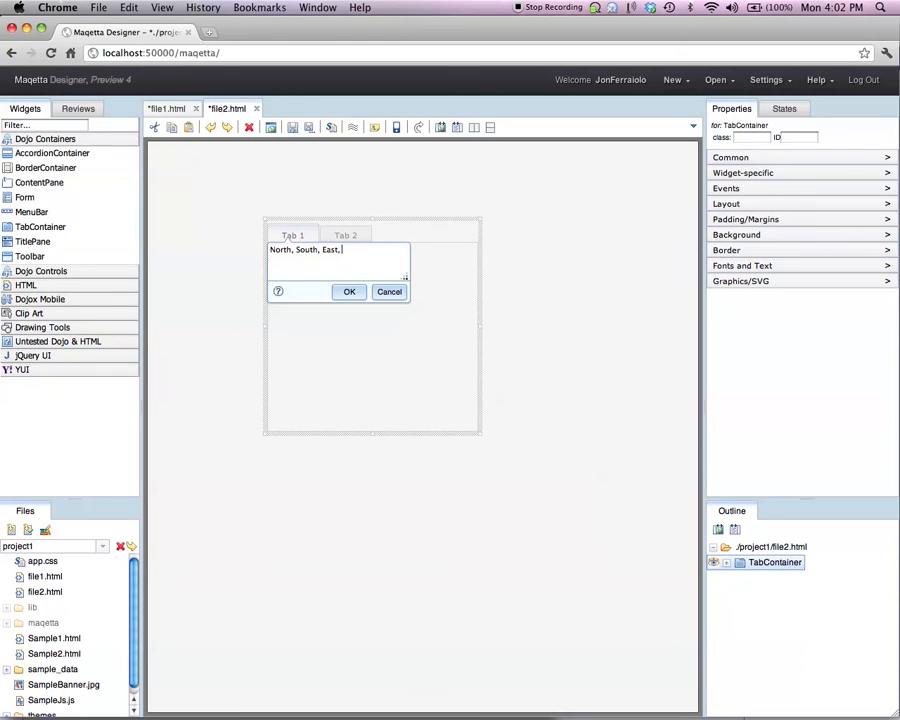
left_click(349, 291)
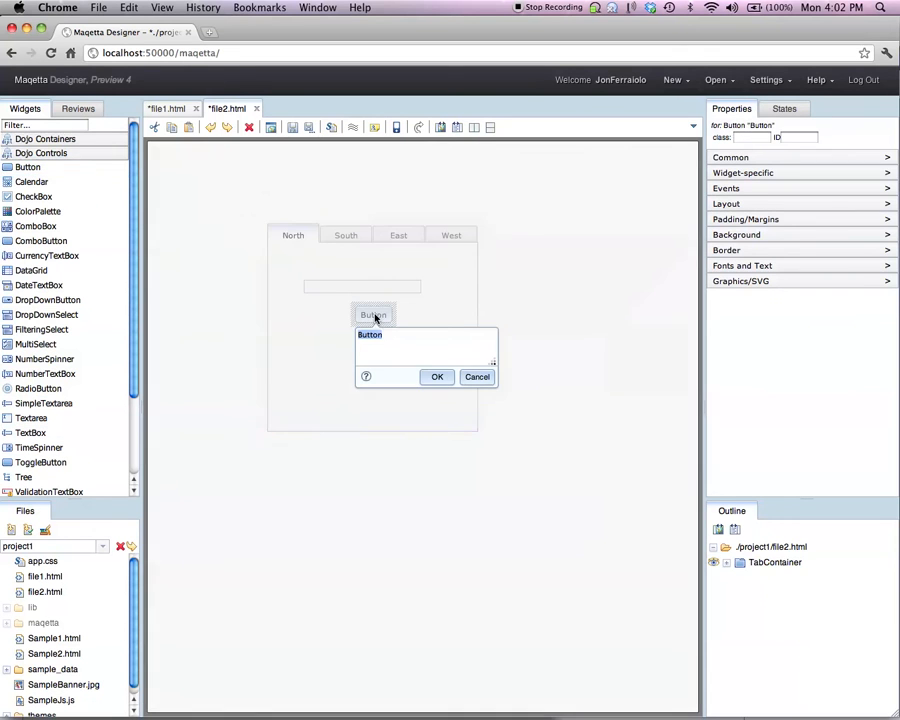
left_click(437, 376)
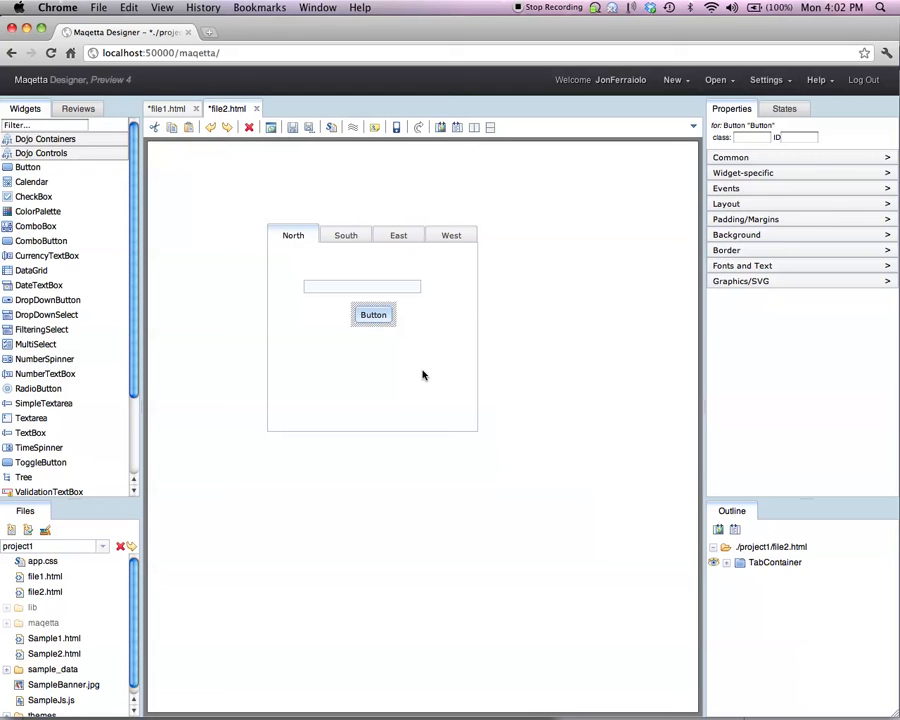
Align the button beside the text box and move the TabContainer toward the top-left.
left_click(362, 286)
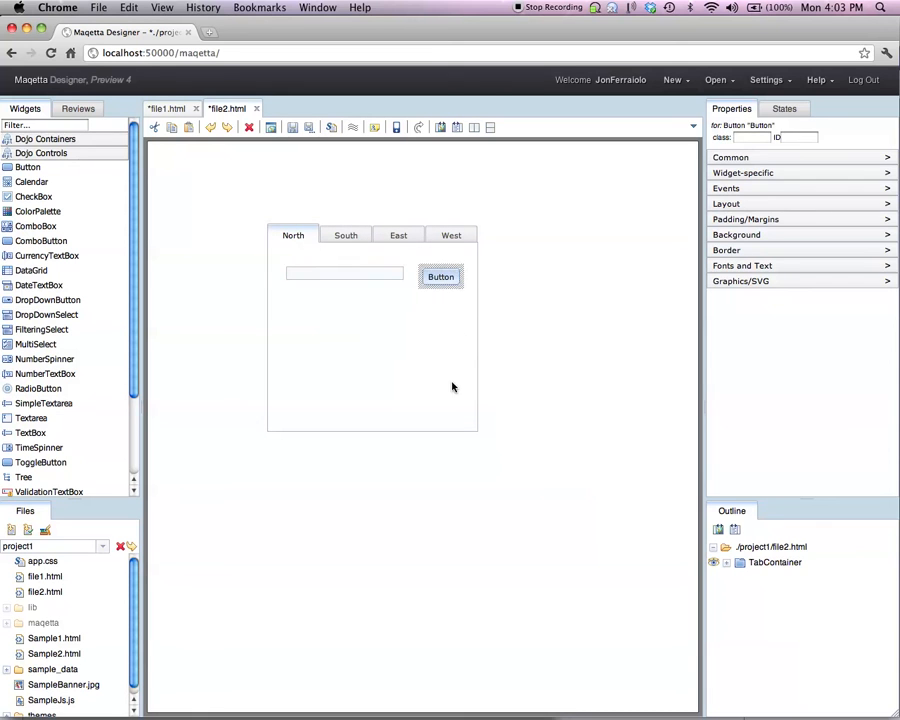
mouse_move(424, 358)
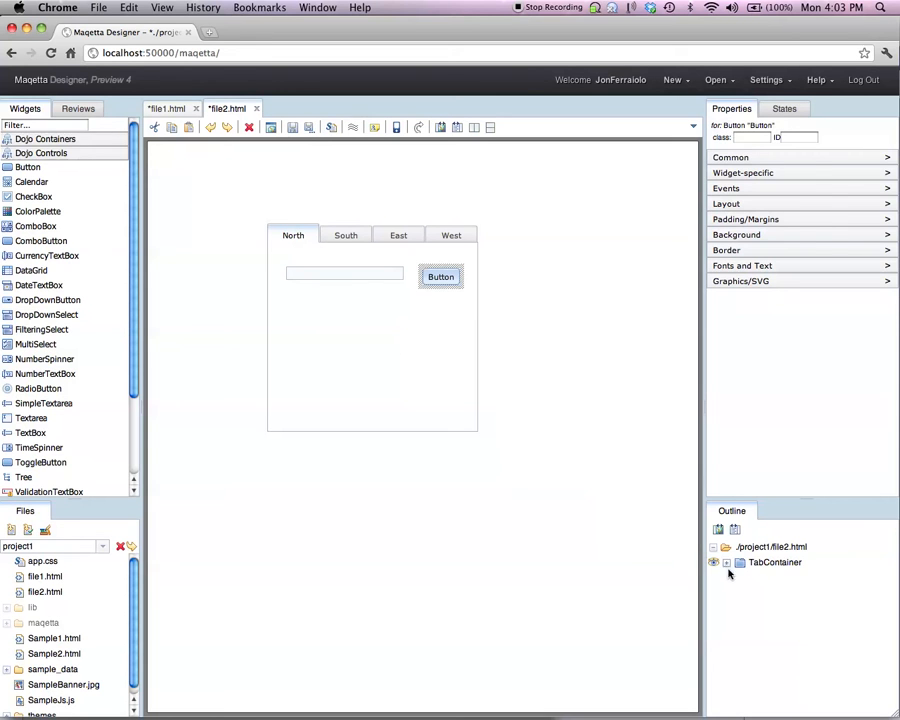
left_click(724, 562)
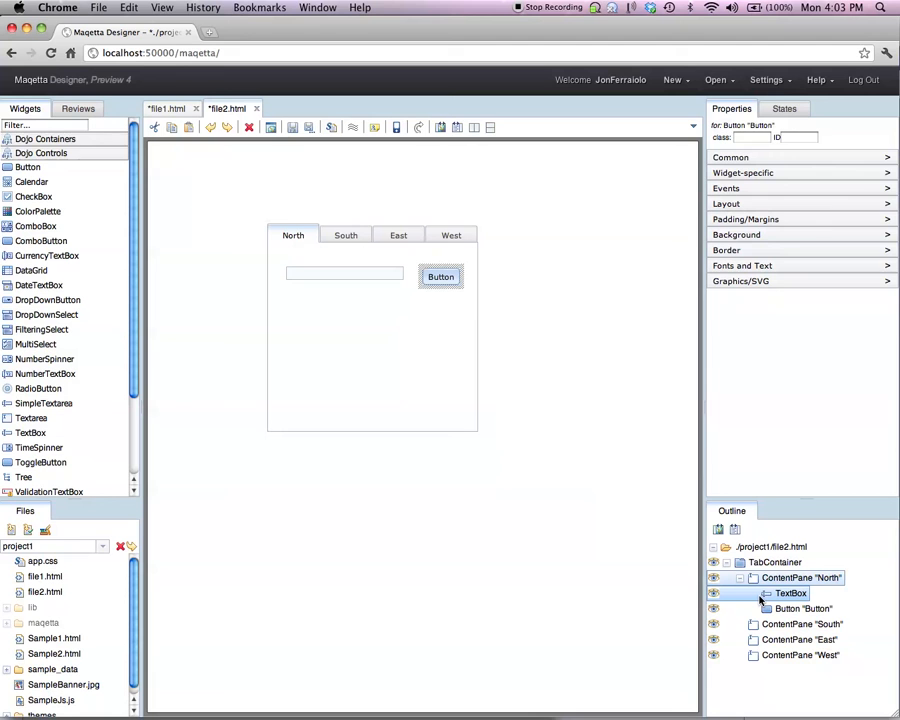
left_click(775, 562)
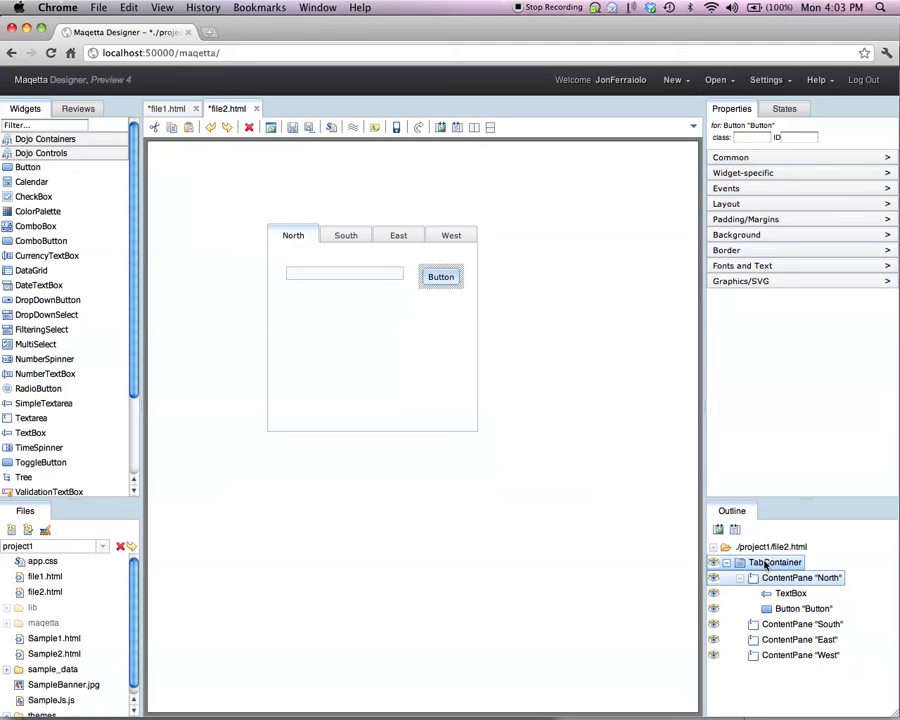
left_click(775, 562)
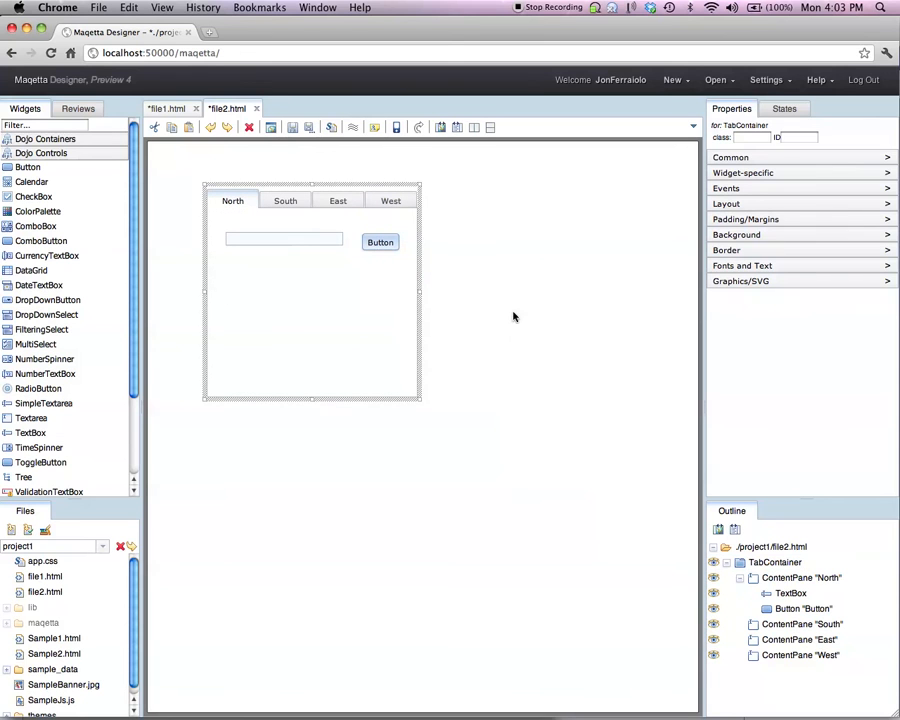
mouse_move(532, 290)
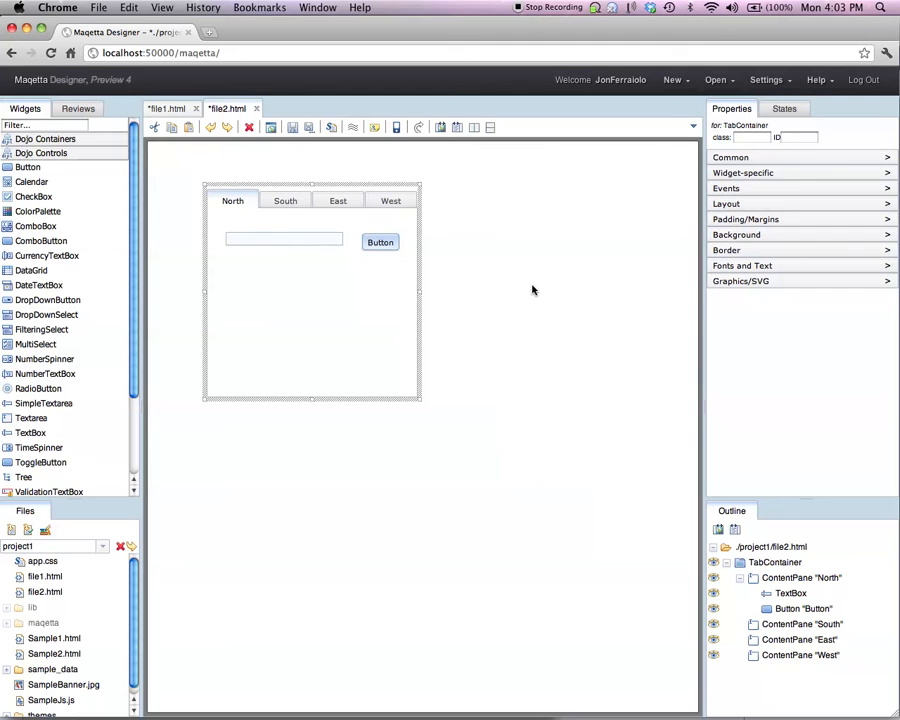
Create file3.html with the Desktop lo-fi sketch composition type.
left_click(673, 79)
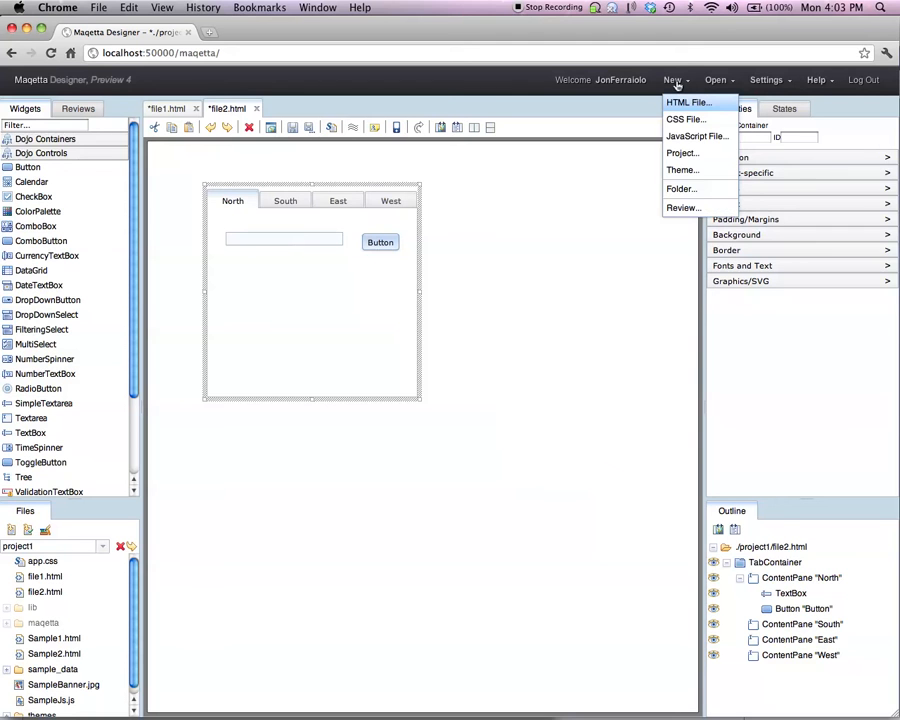
left_click(687, 102)
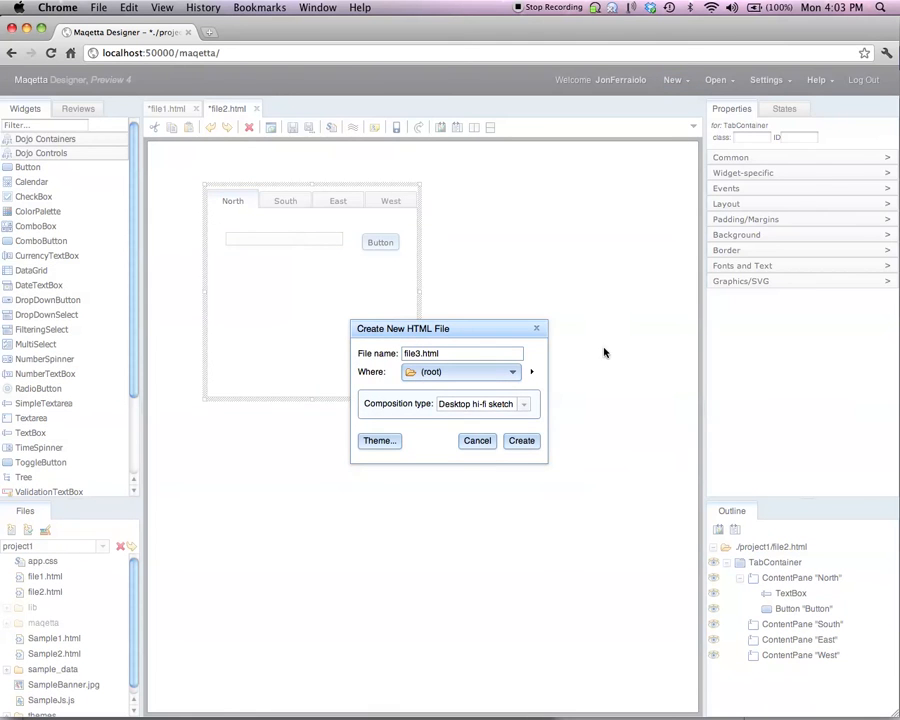
left_click(523, 404)
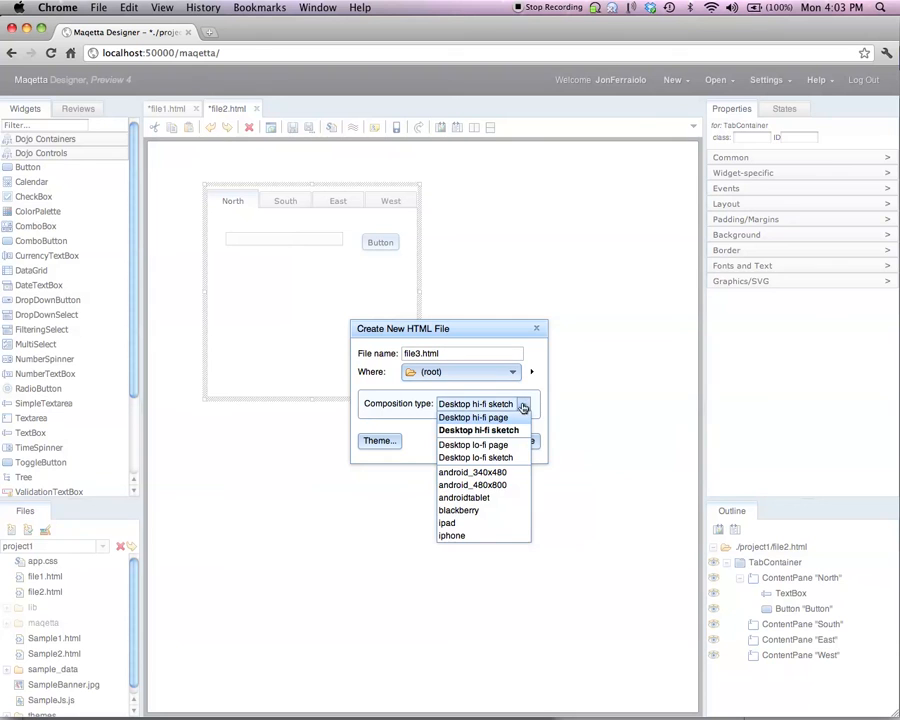
mouse_move(475, 458)
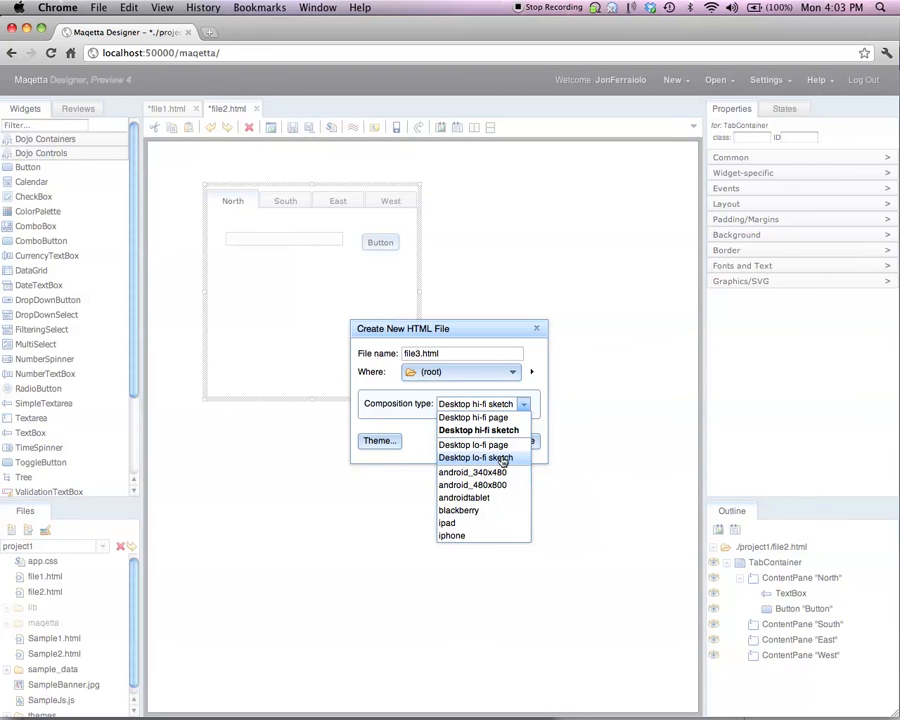
left_click(472, 457)
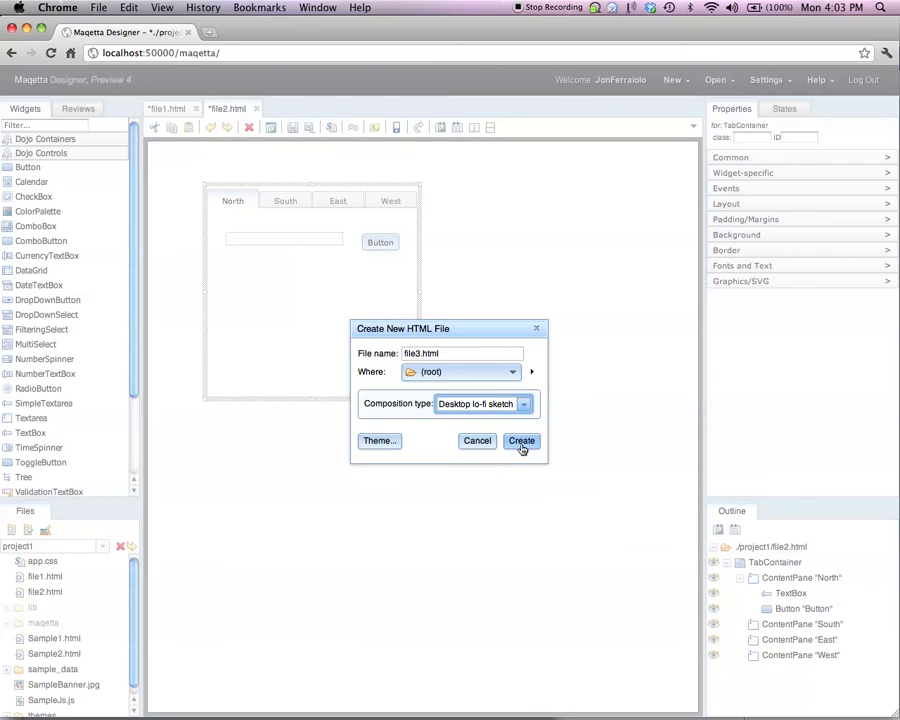
left_click(521, 441)
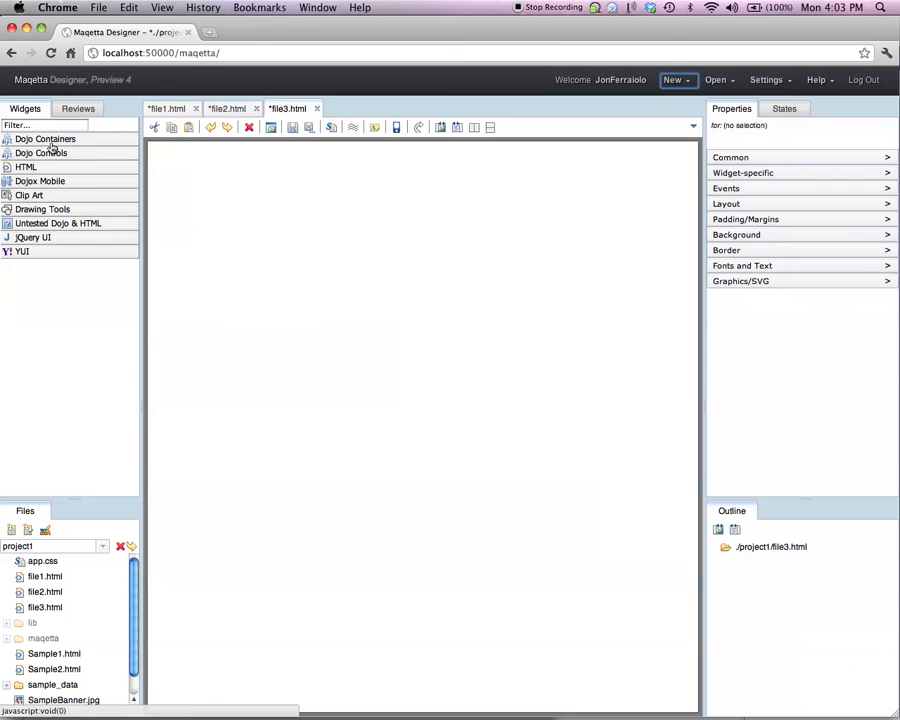
Add a Dojo TabContainer and label its tabs North, South, East and West.
left_click(45, 139)
type("No")
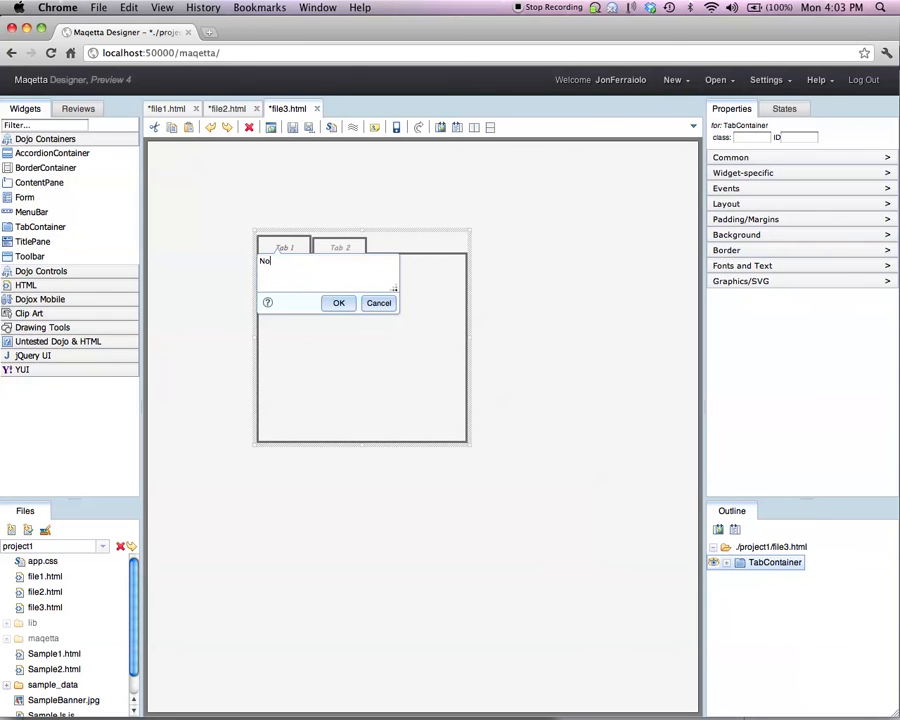
type("rt")
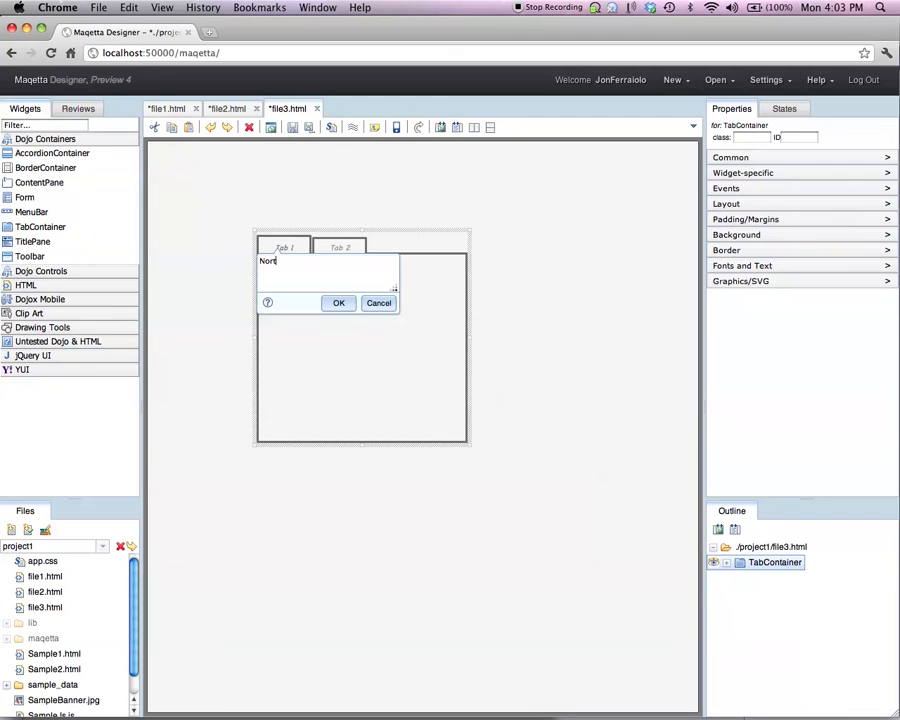
type(", South, East, West")
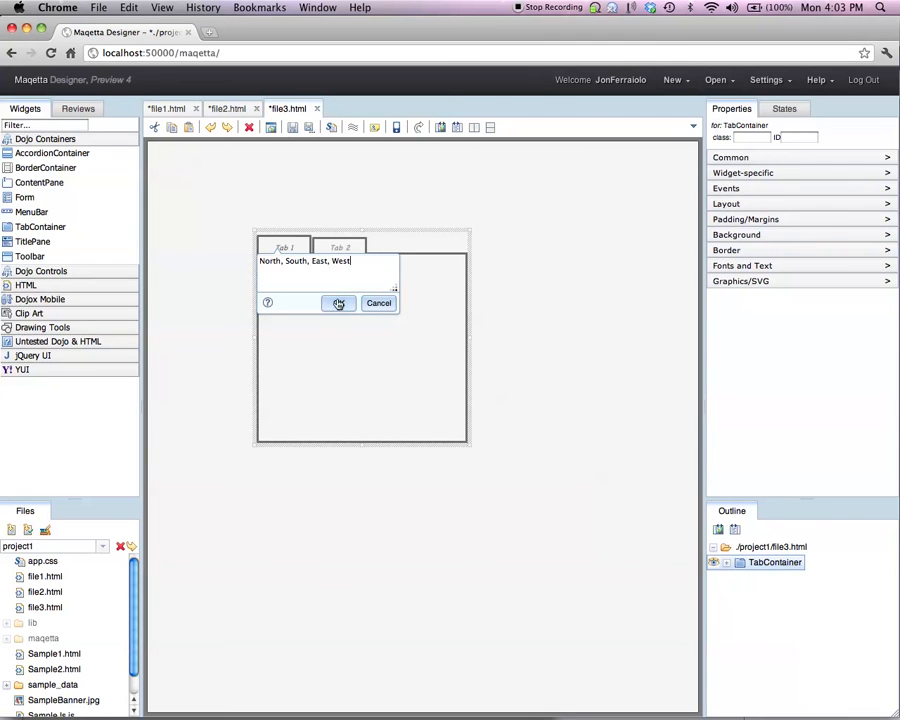
left_click(338, 303)
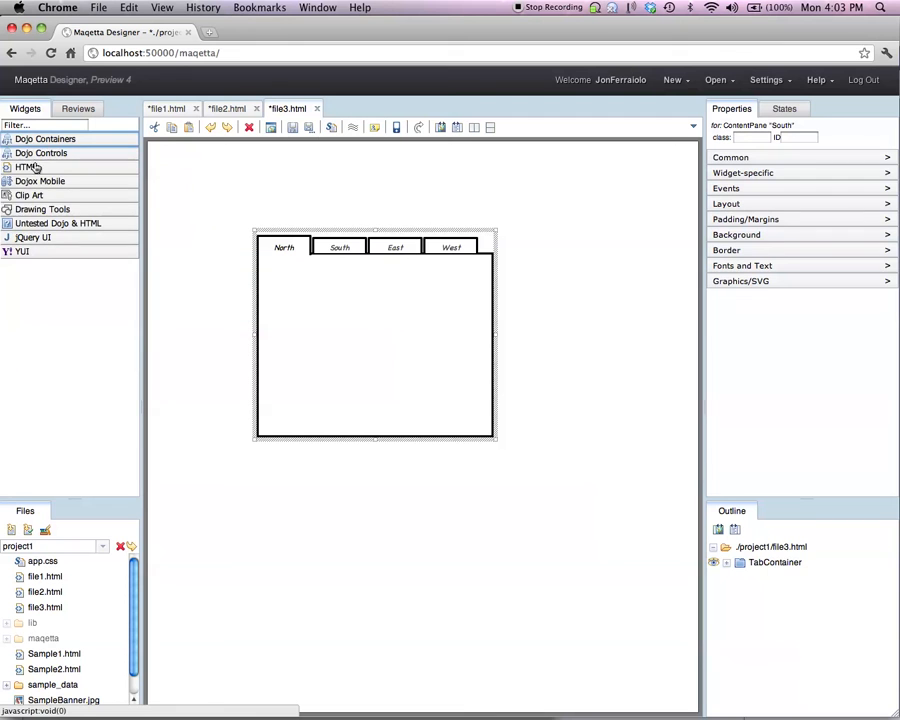
From Dojo Controls, place a TextBox in North with a default Button beside it.
left_click(41, 153)
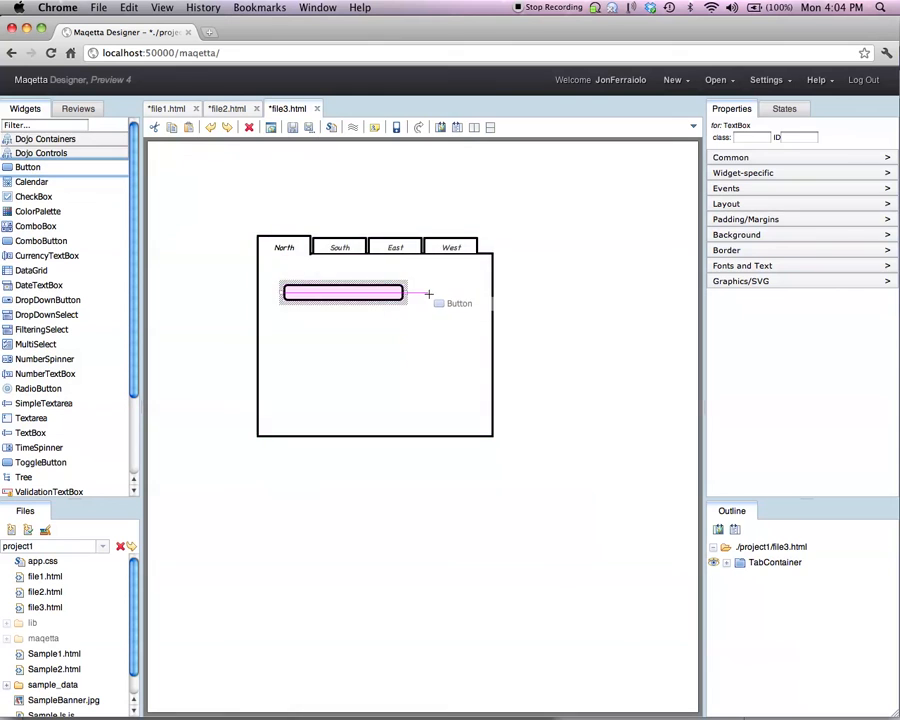
left_click(448, 293)
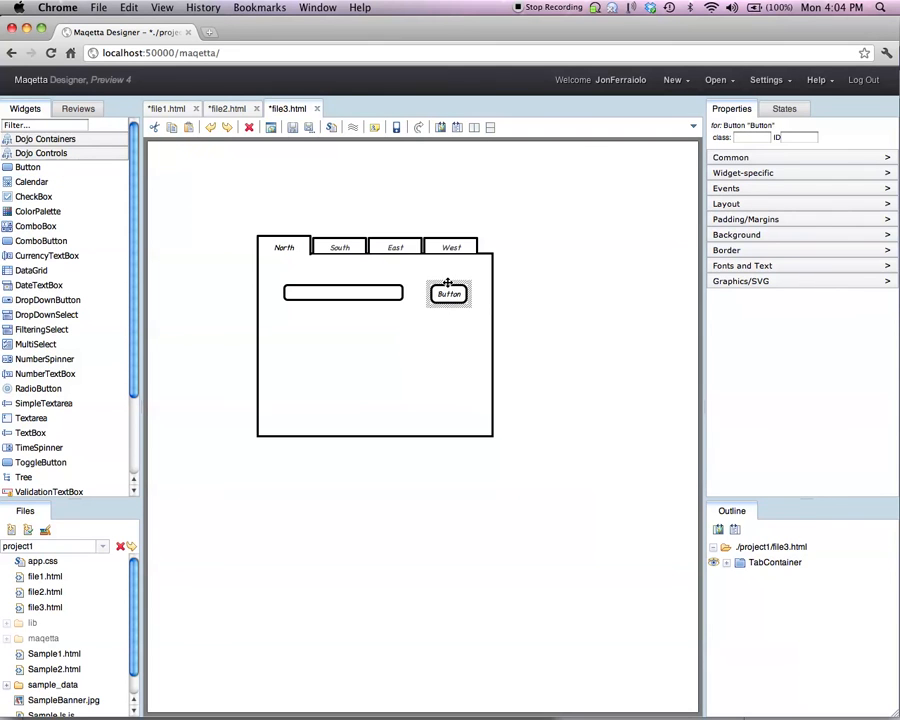
left_click(343, 291)
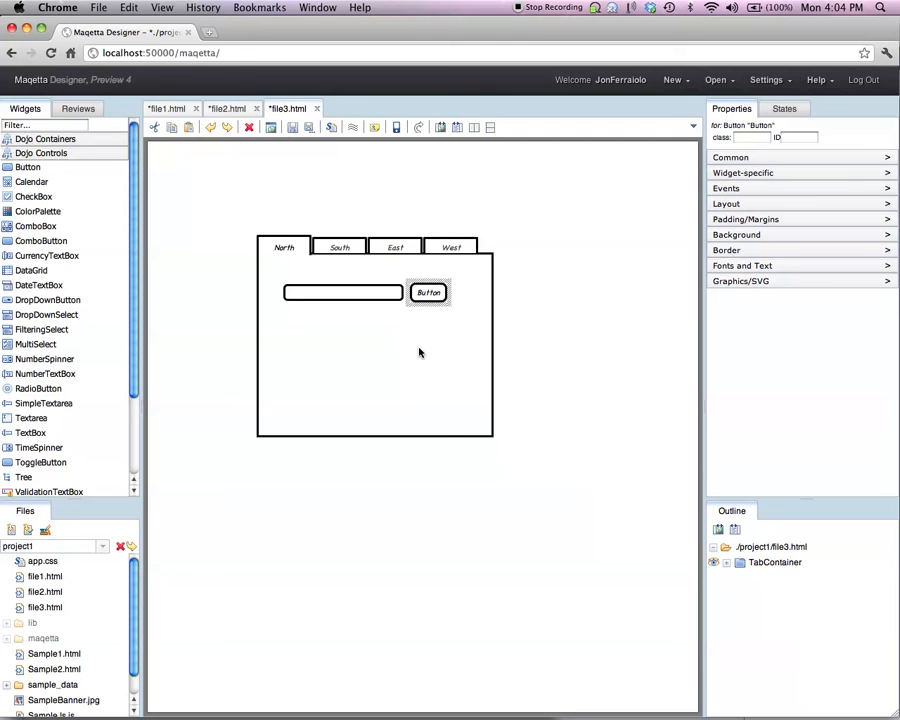
mouse_move(710, 105)
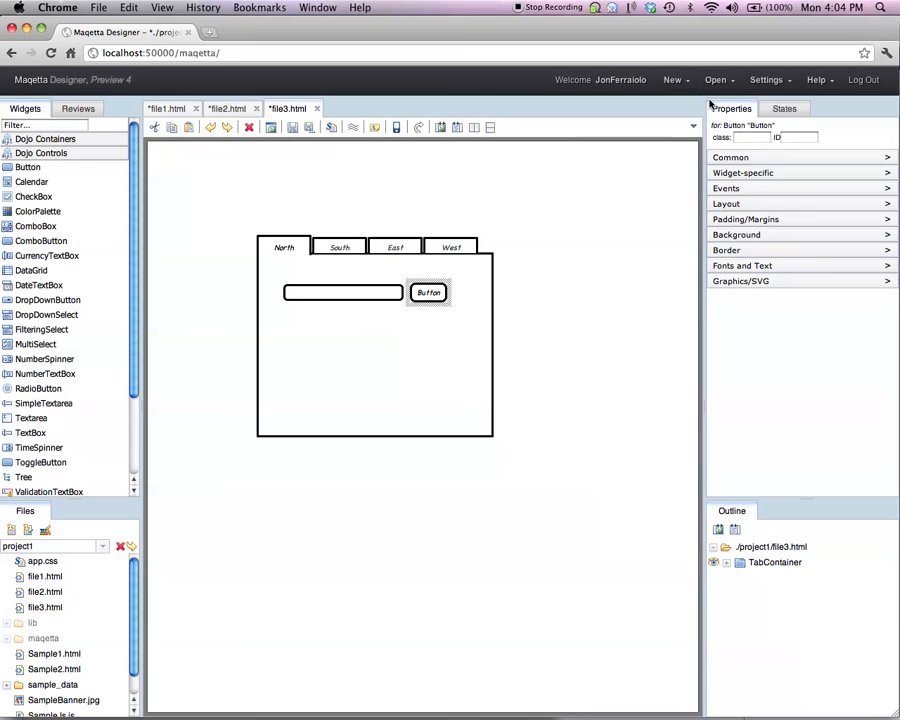
Create a new HTML page file4.html using the iphone composition type.
left_click(673, 80)
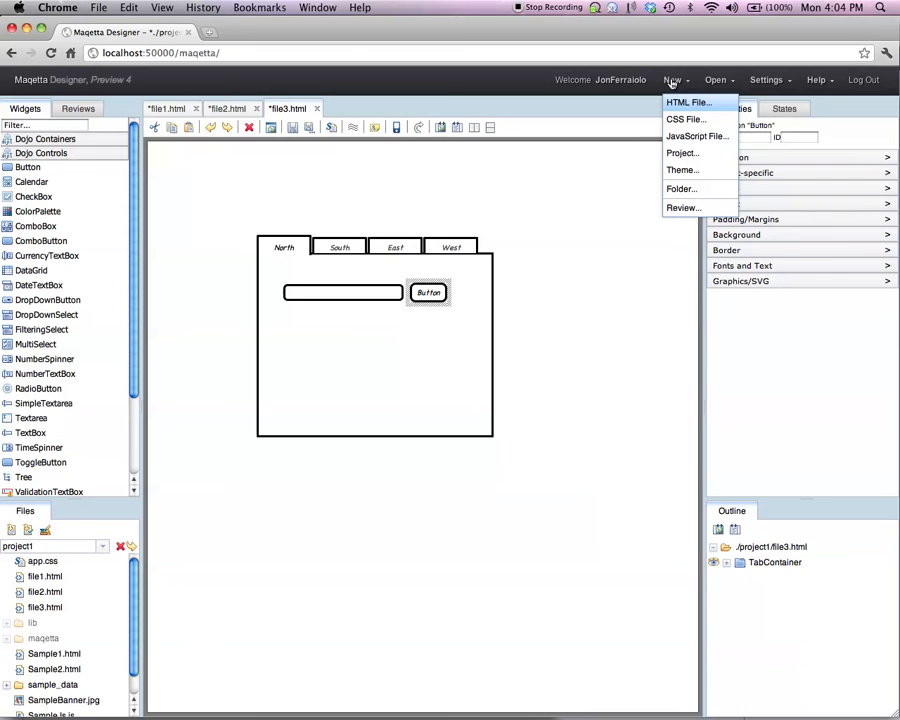
left_click(688, 102)
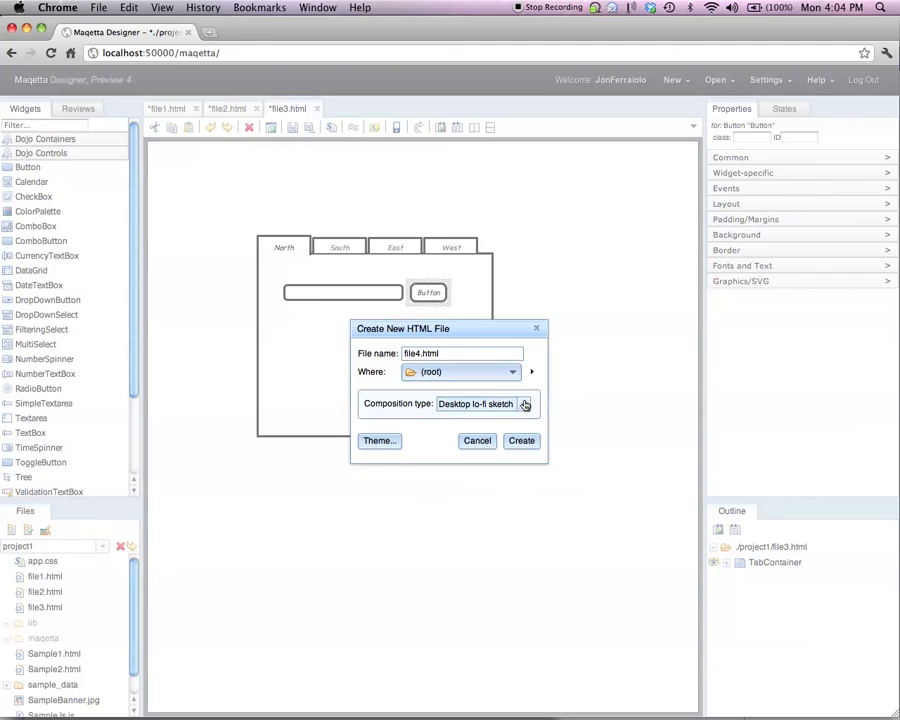
left_click(524, 404)
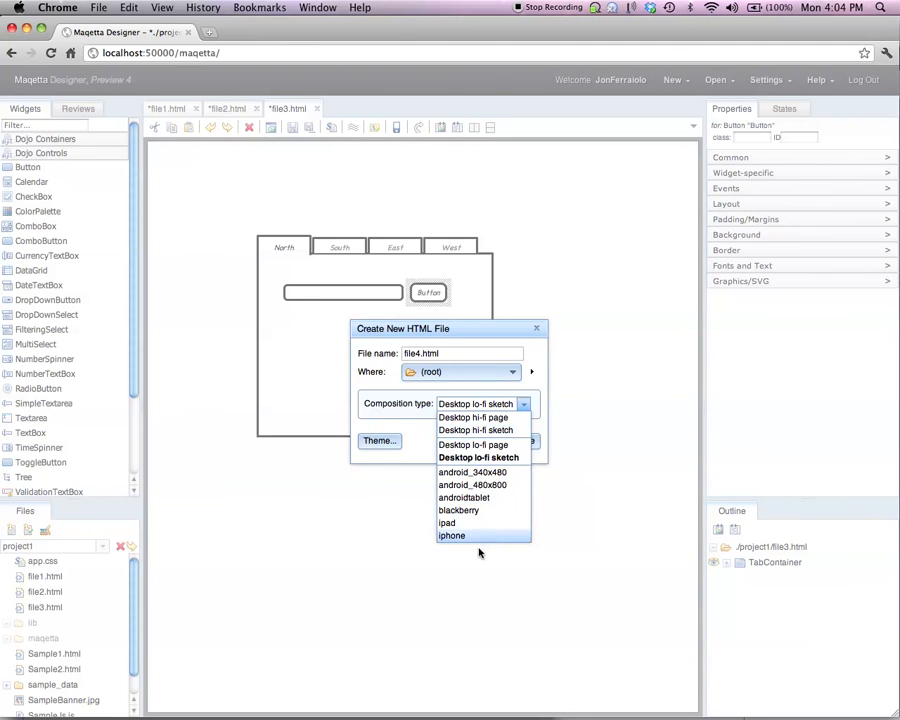
mouse_move(465, 537)
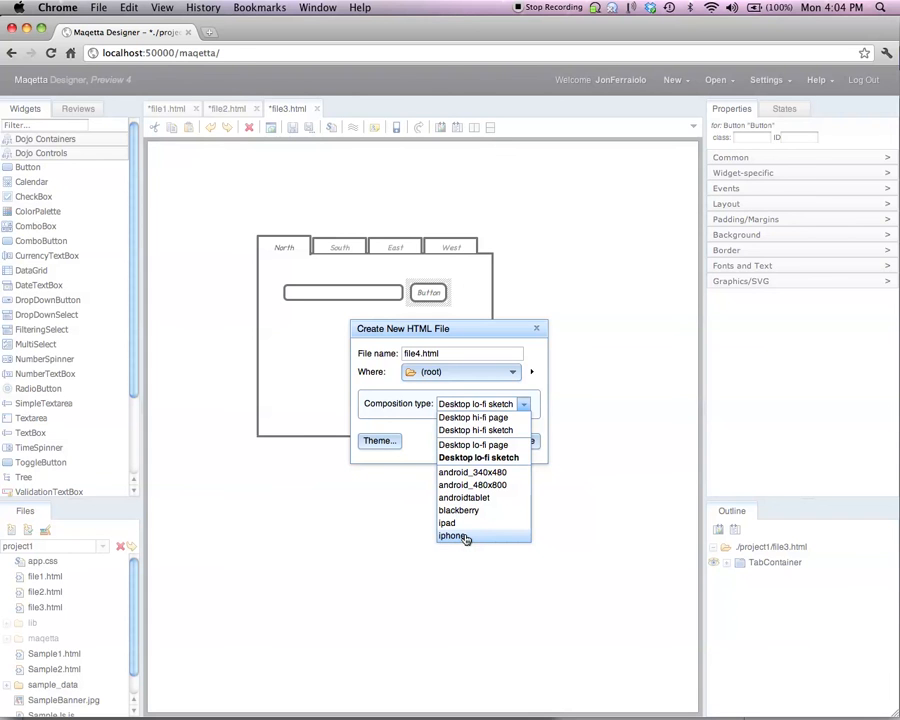
left_click(452, 536)
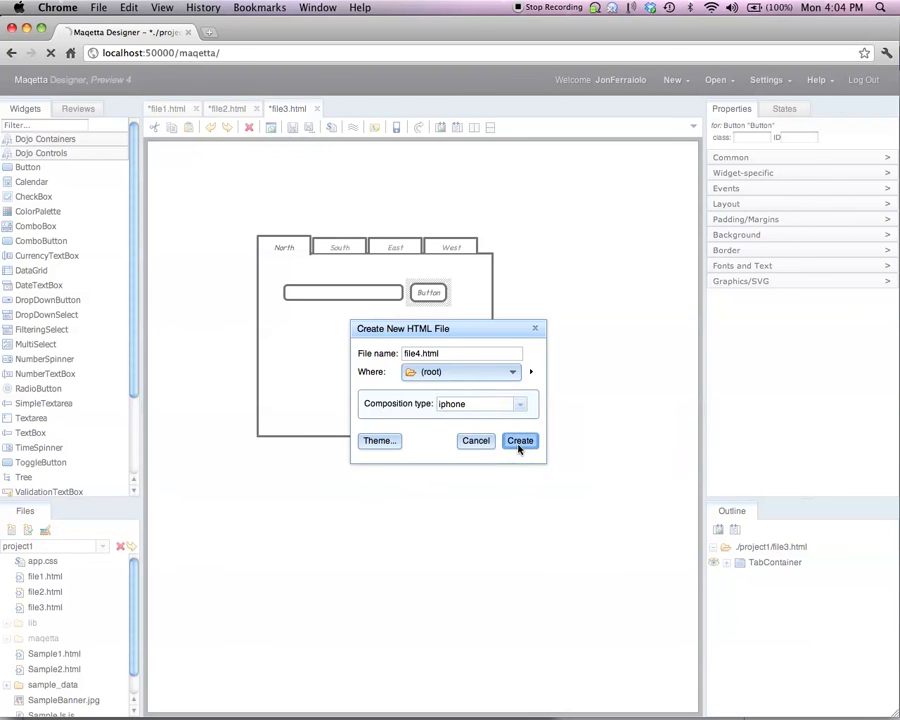
left_click(520, 440)
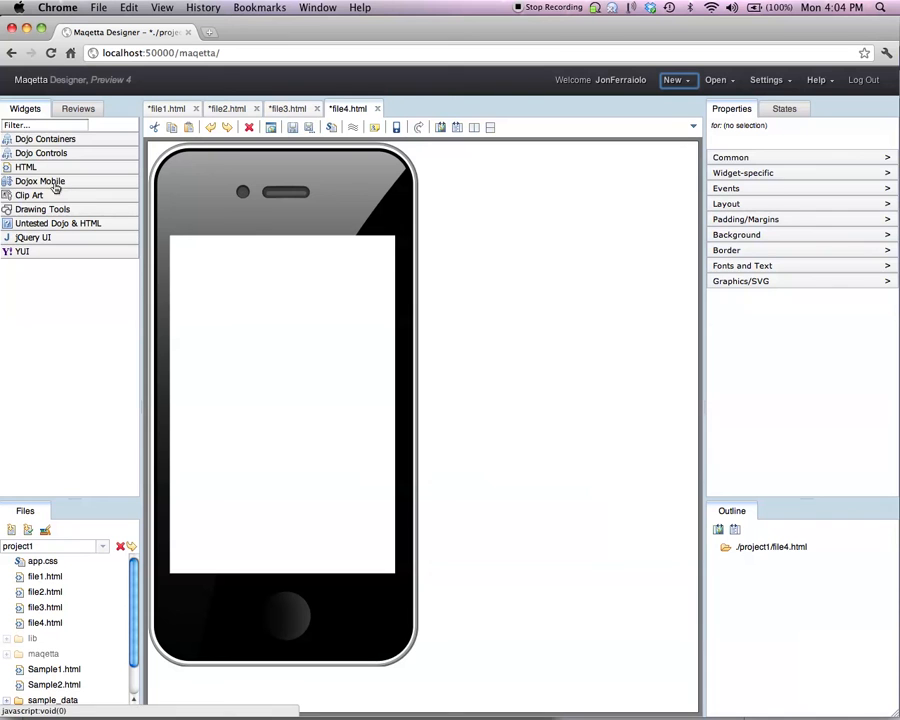
Drag a Dojox Mobile Heading onto the phone screen reading 'My Mobile App'.
left_click(40, 181)
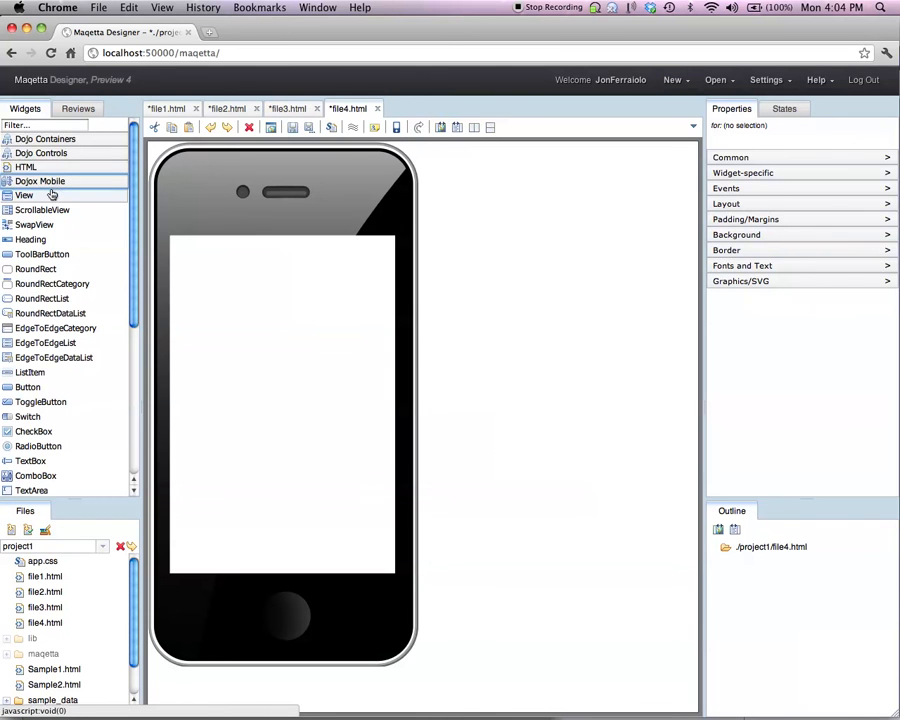
left_click_drag(23, 195, 283, 400)
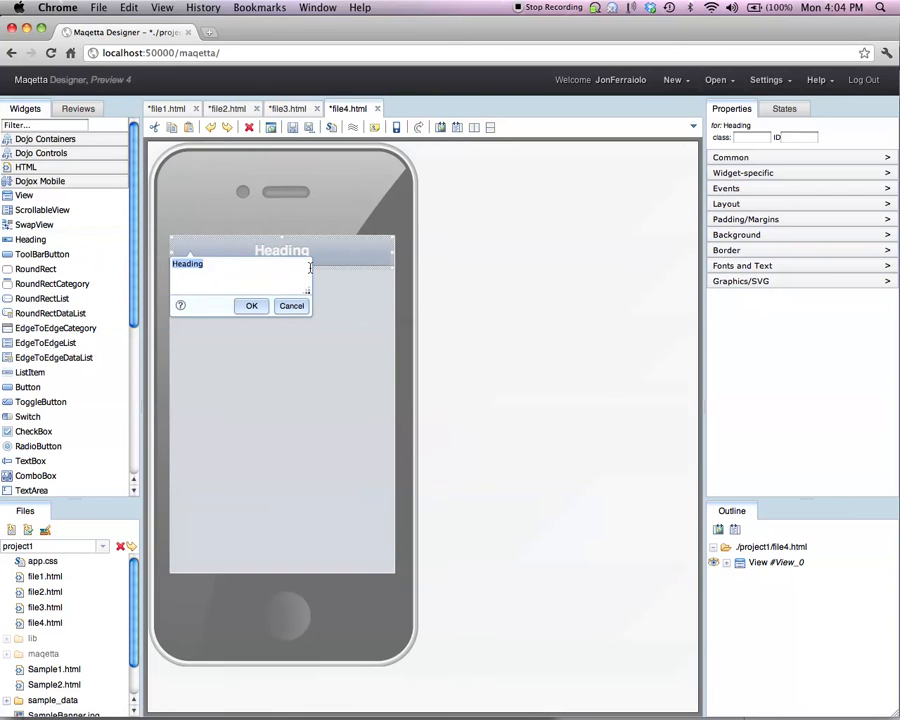
type("My Mobile App")
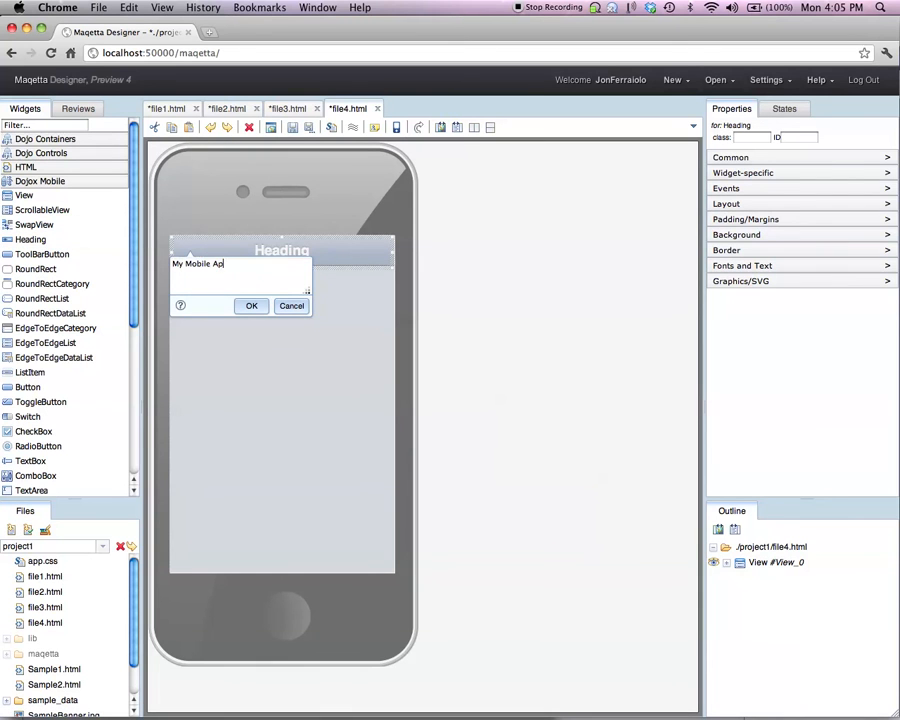
left_click(251, 305)
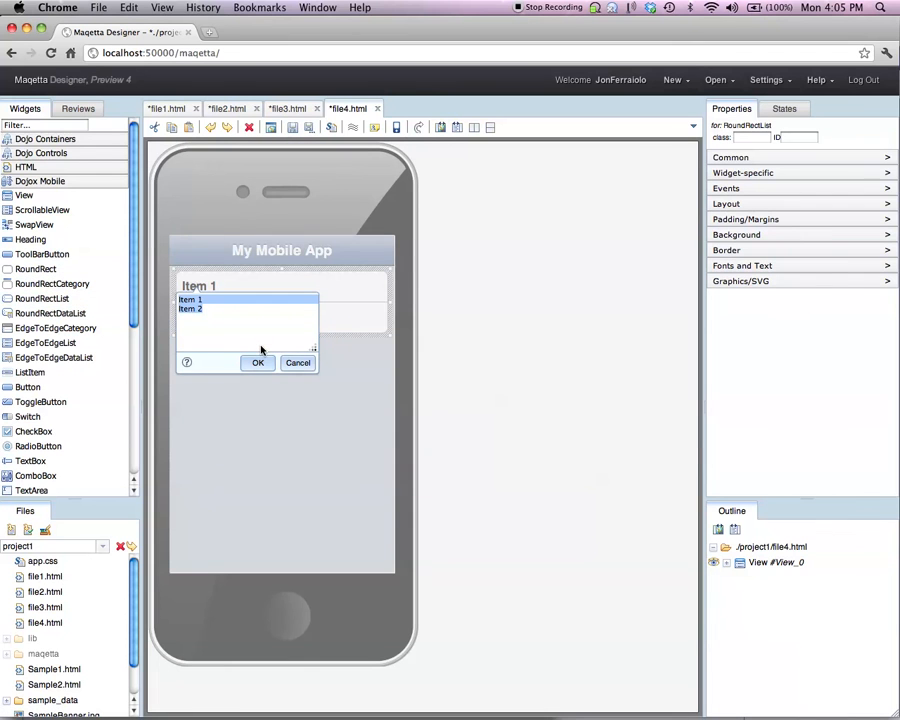
Replace the RoundRectList items with News, Status and Alerts on separate lines.
type("News")
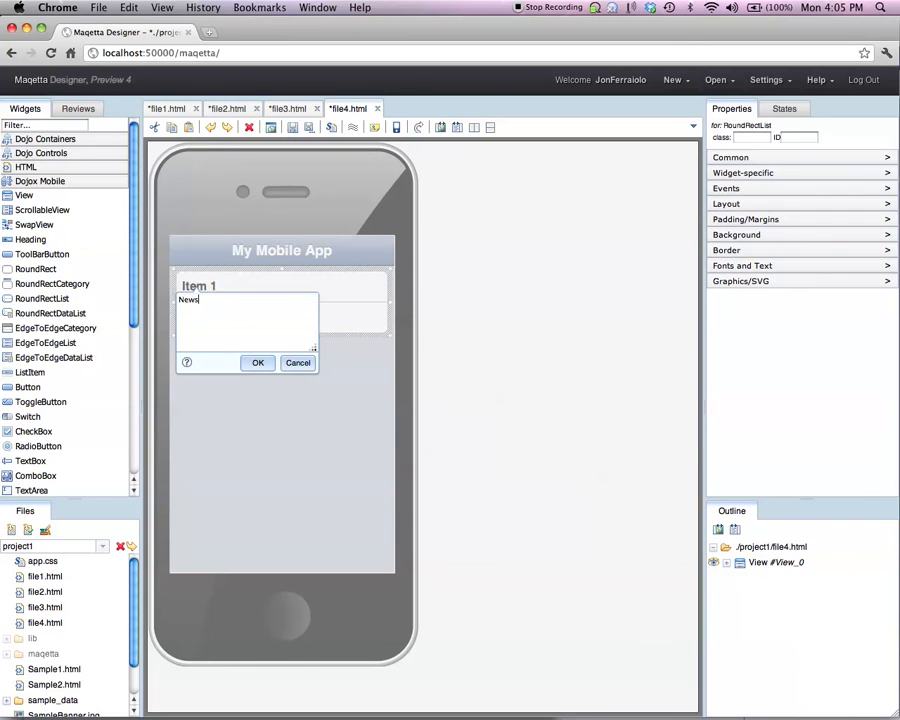
type("St")
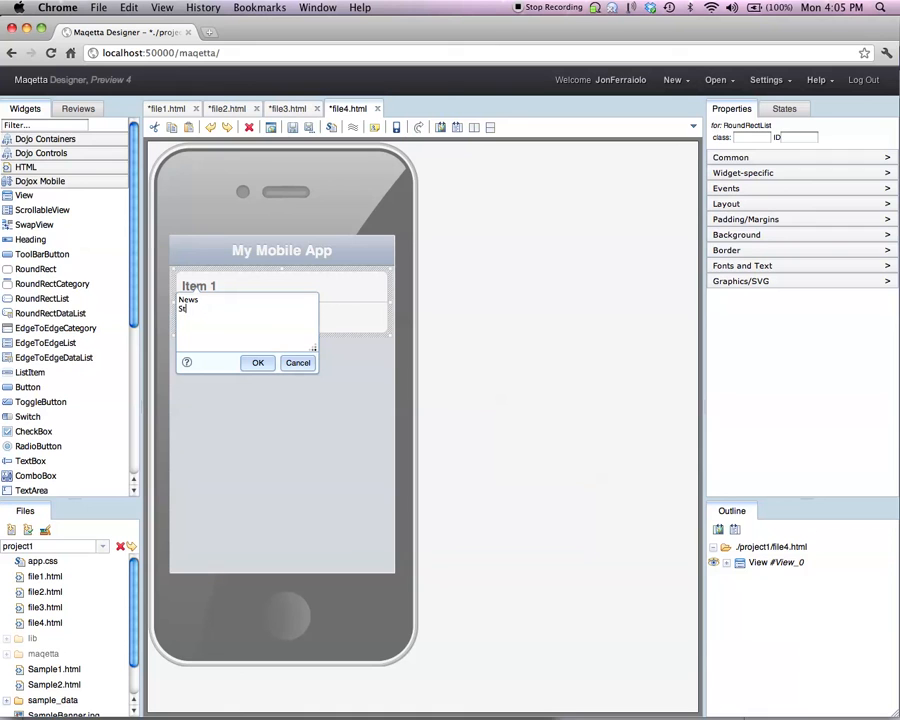
type("atus")
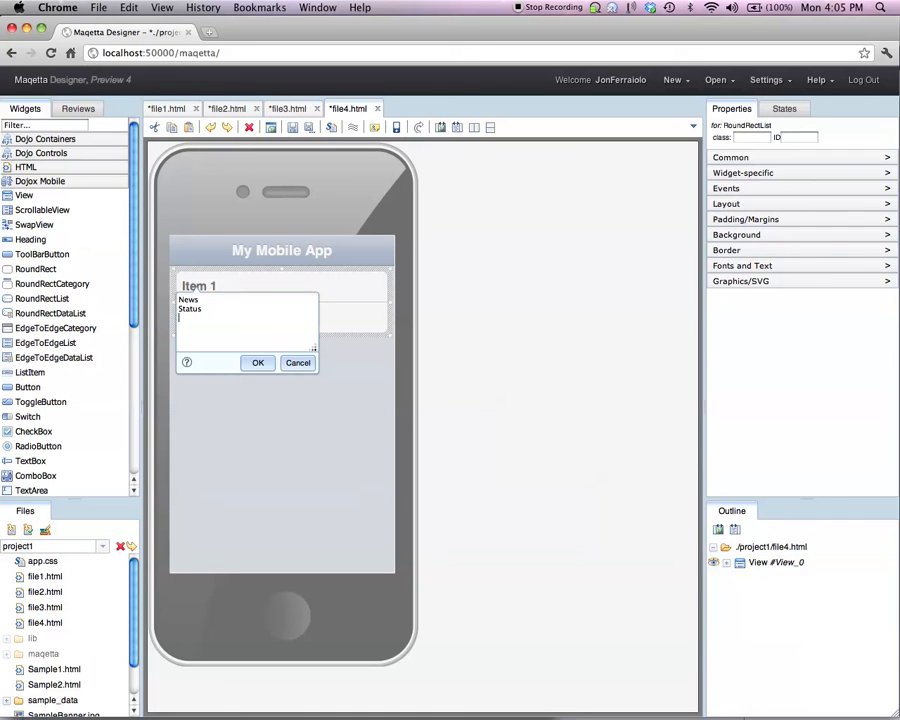
type("Alerts")
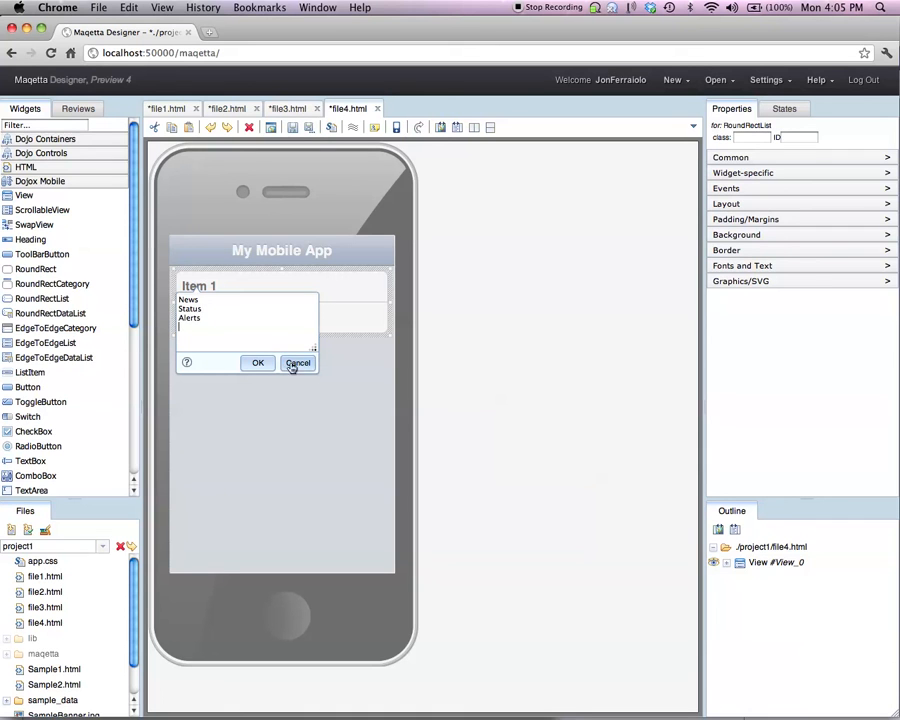
left_click(298, 362)
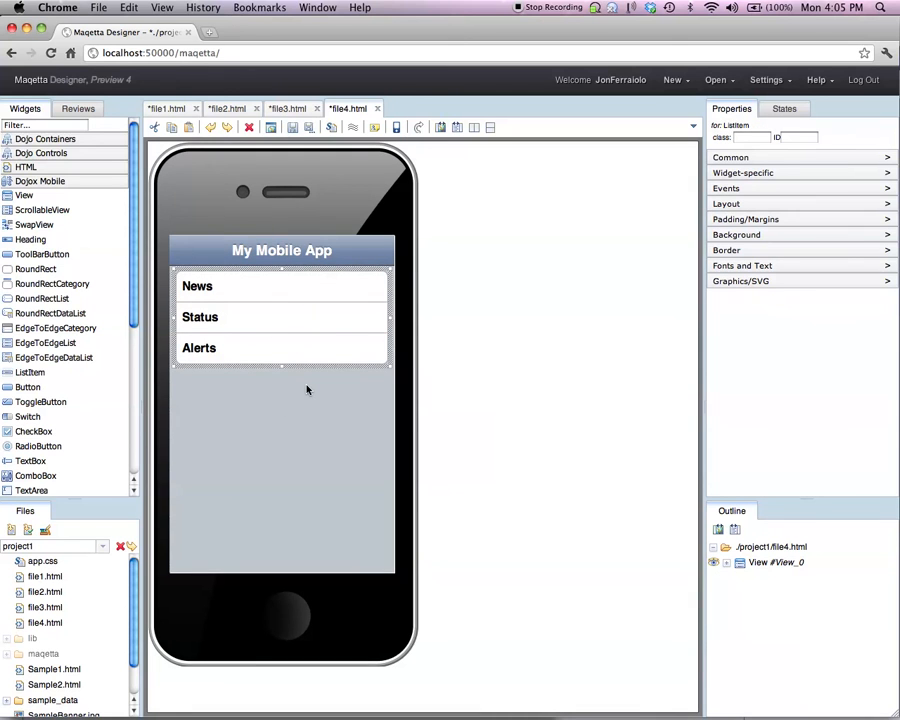